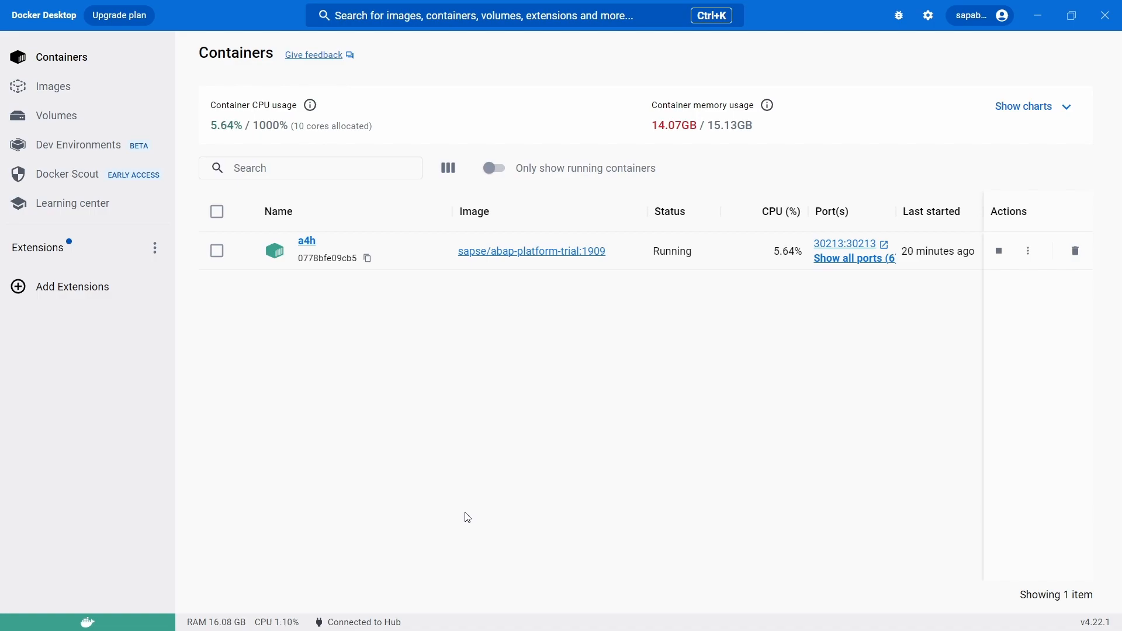
{"action": "mouse_move", "coordinate": [460, 517]}
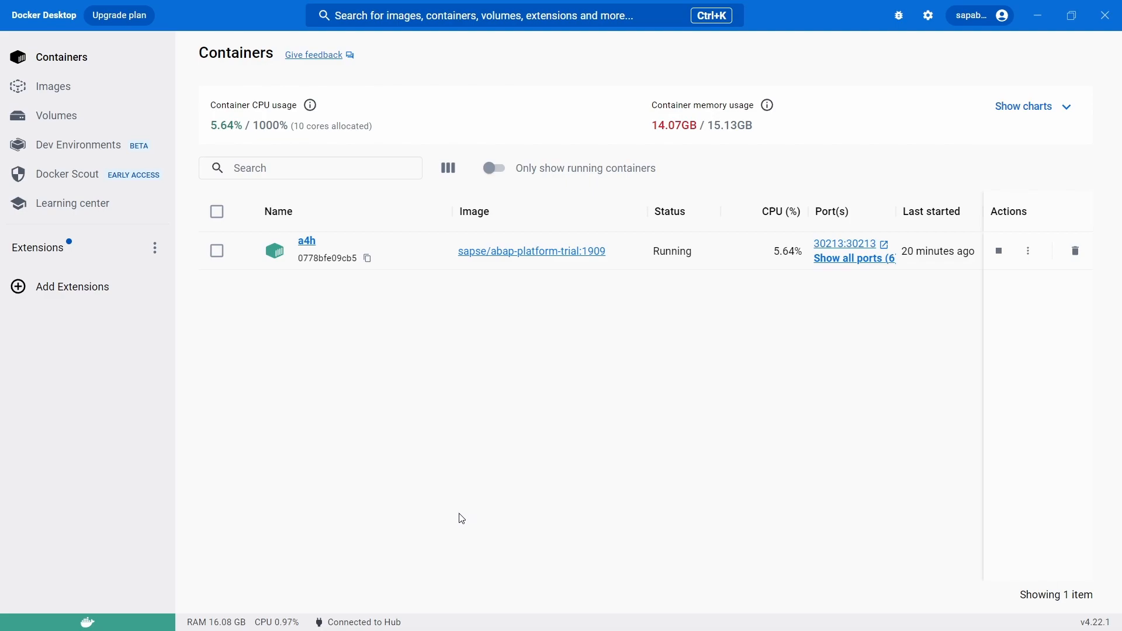
{"action": "mouse_move", "coordinate": [444, 352]}
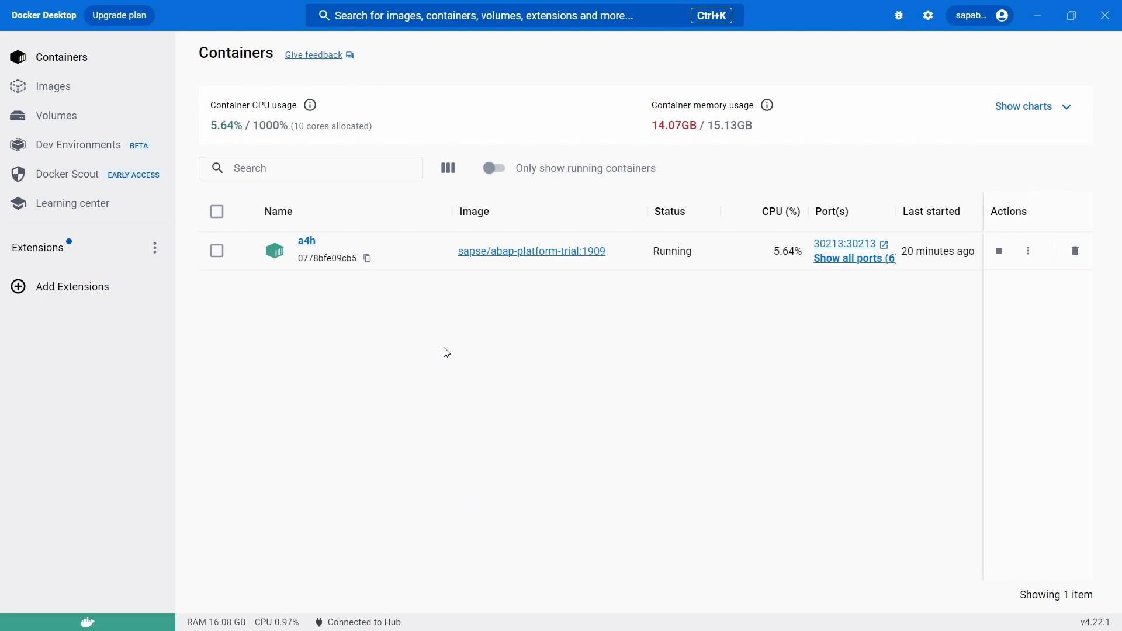
{"action": "mouse_move", "coordinate": [659, 301]}
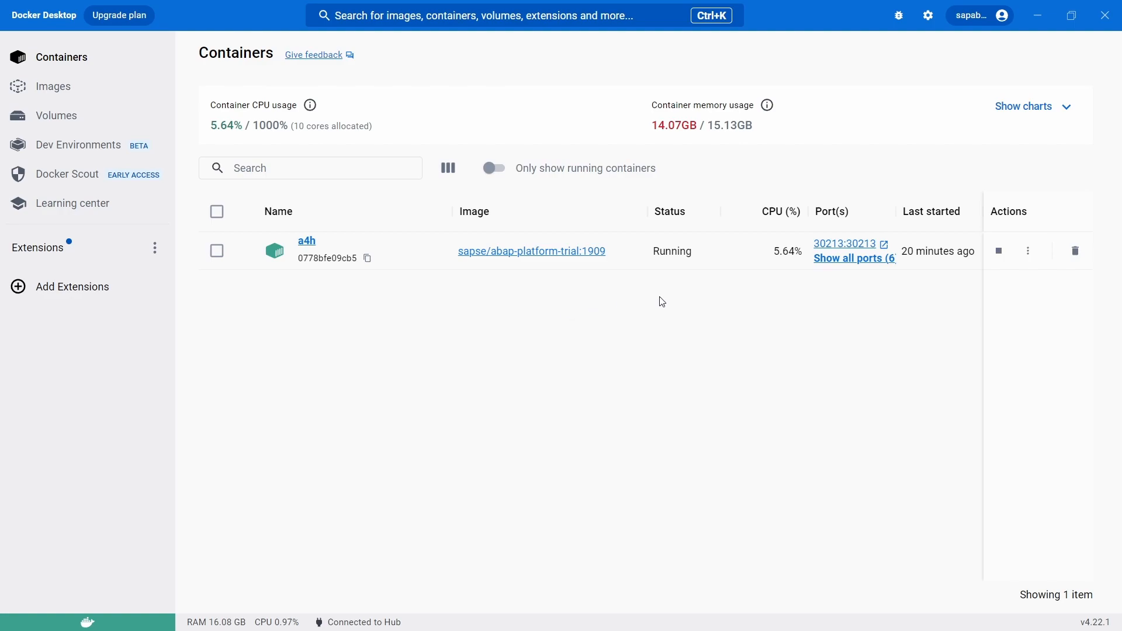
{"action": "mouse_move", "coordinate": [998, 250]}
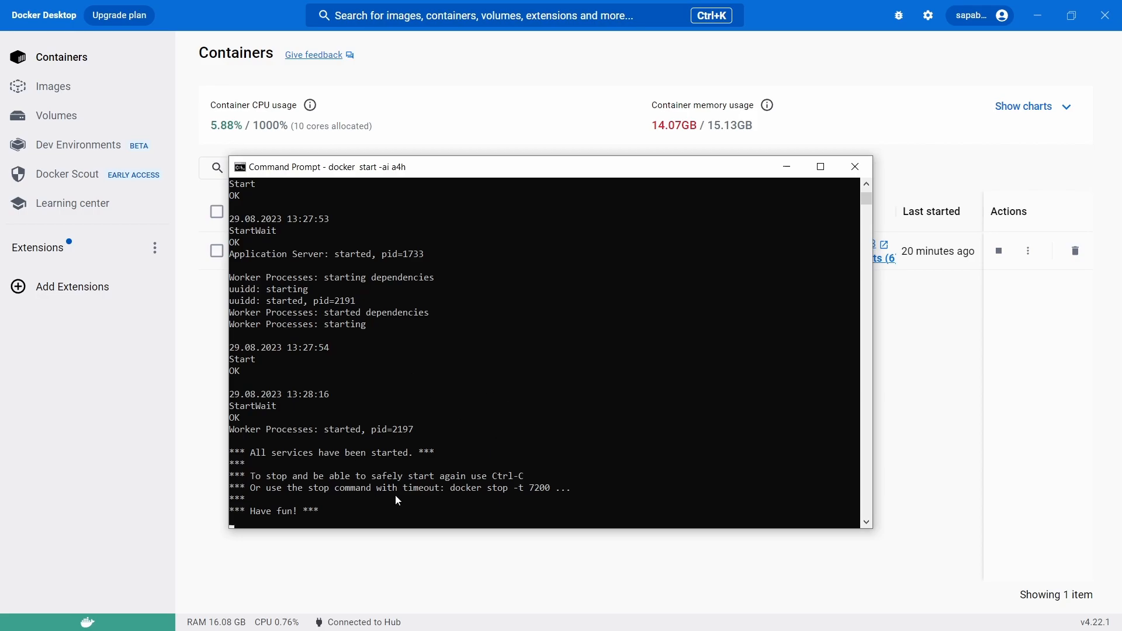
{"action": "mouse_move", "coordinate": [318, 512]}
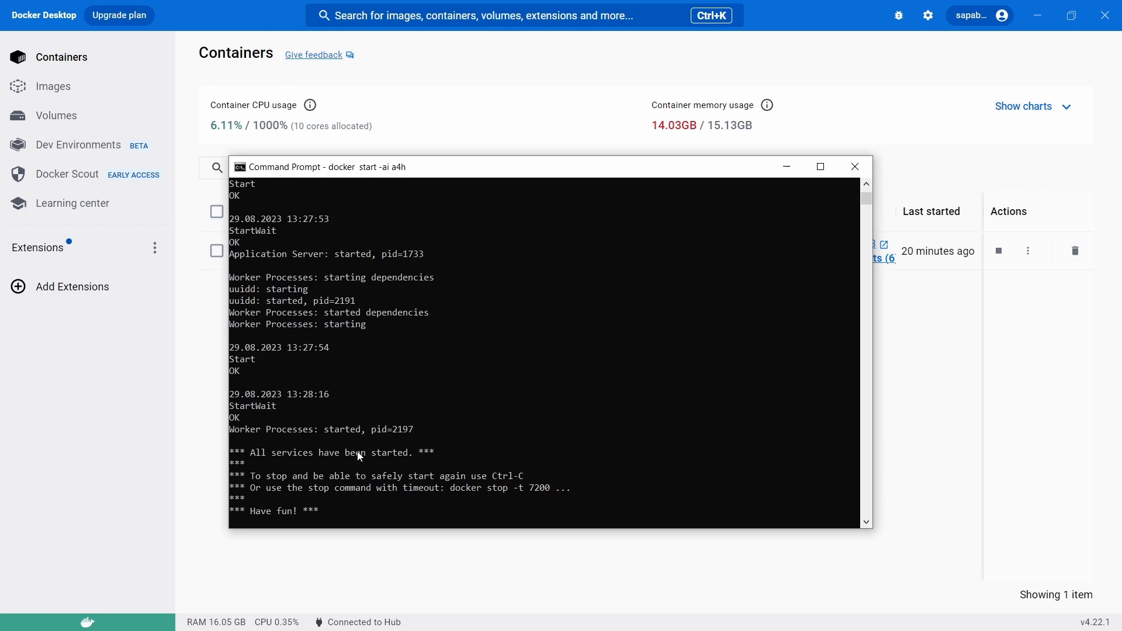
{"action": "mouse_move", "coordinate": [332, 459]}
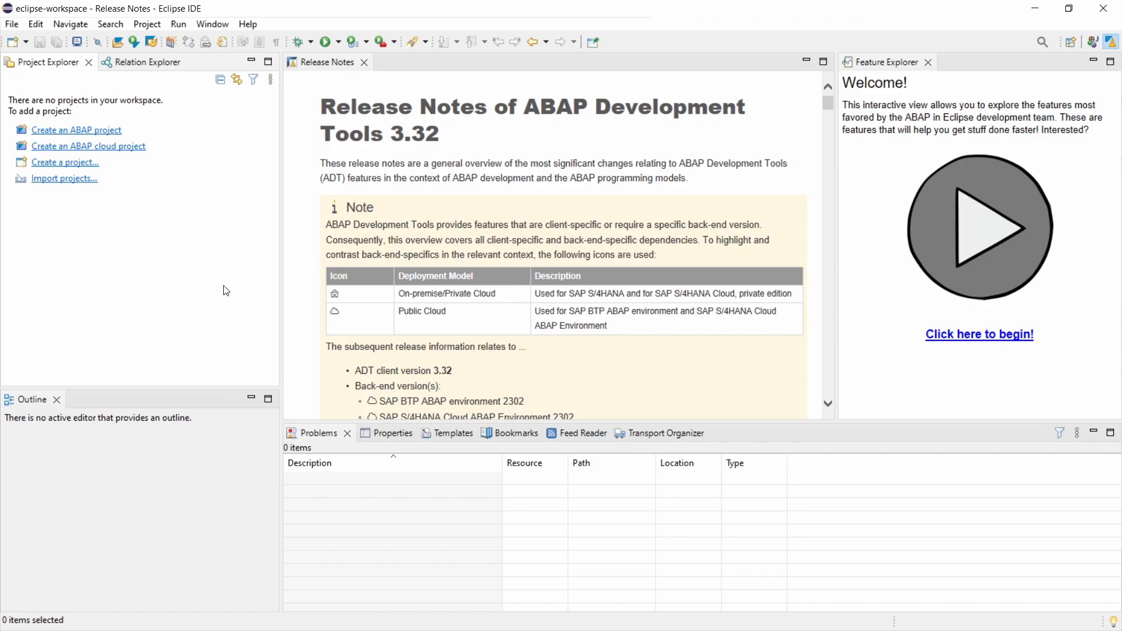
{"action": "mouse_move", "coordinate": [193, 266]}
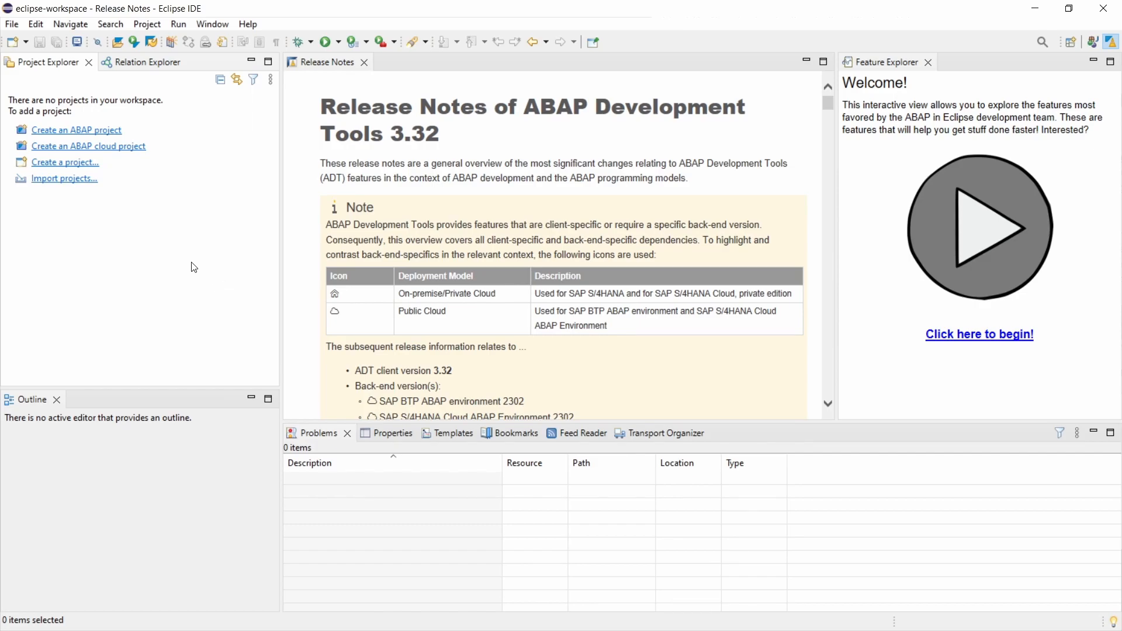
{"action": "mouse_move", "coordinate": [178, 238]}
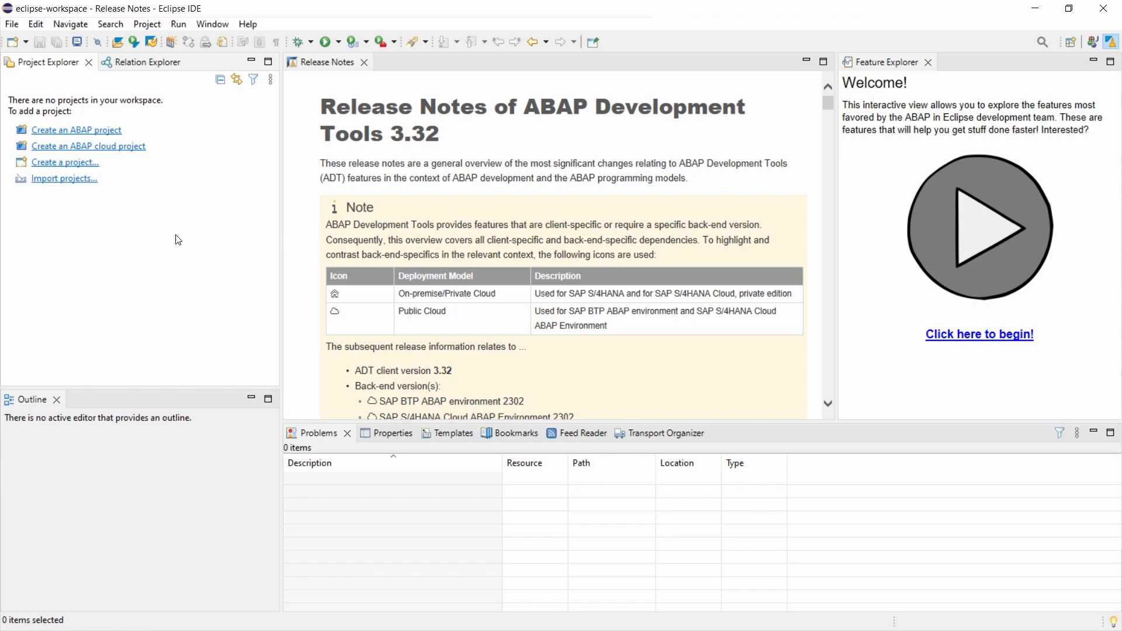
{"action": "mouse_move", "coordinate": [77, 129]}
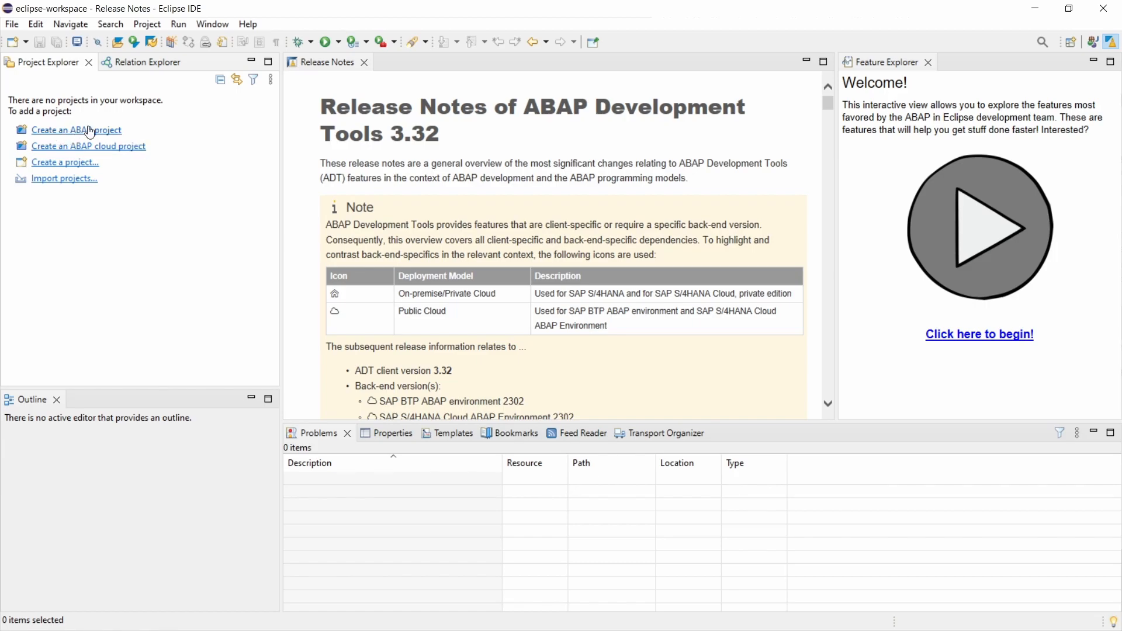
{"action": "mouse_move", "coordinate": [82, 136]}
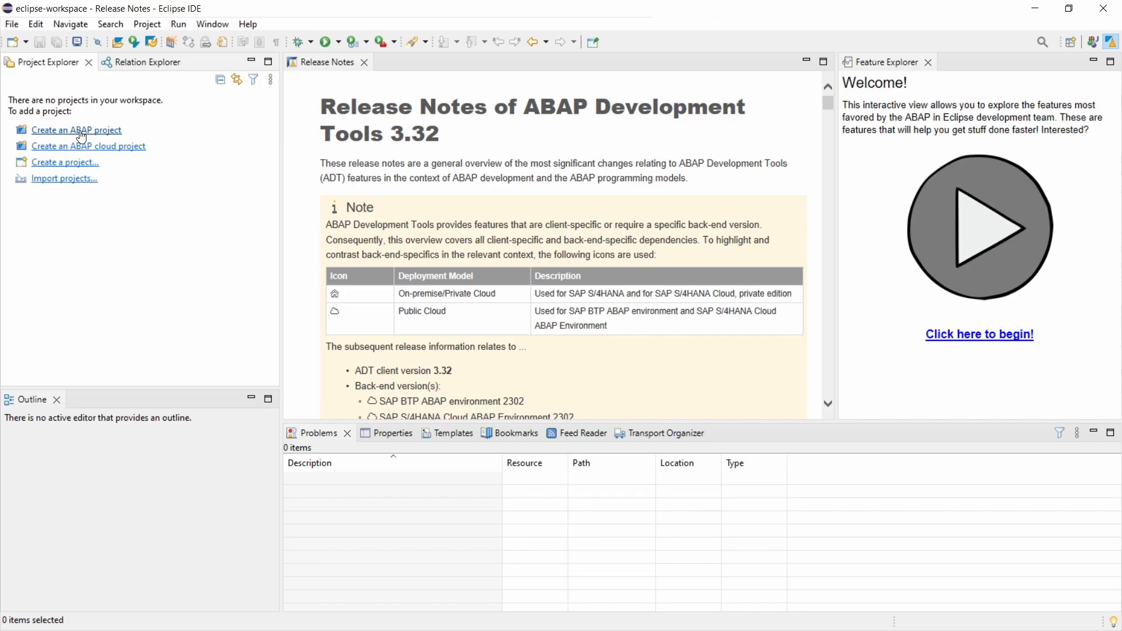
Start a new ABAP project using the ABAP Platform 1909 connection (system A4H, server vhcala4hci)
{"action": "left_click", "coordinate": [76, 129]}
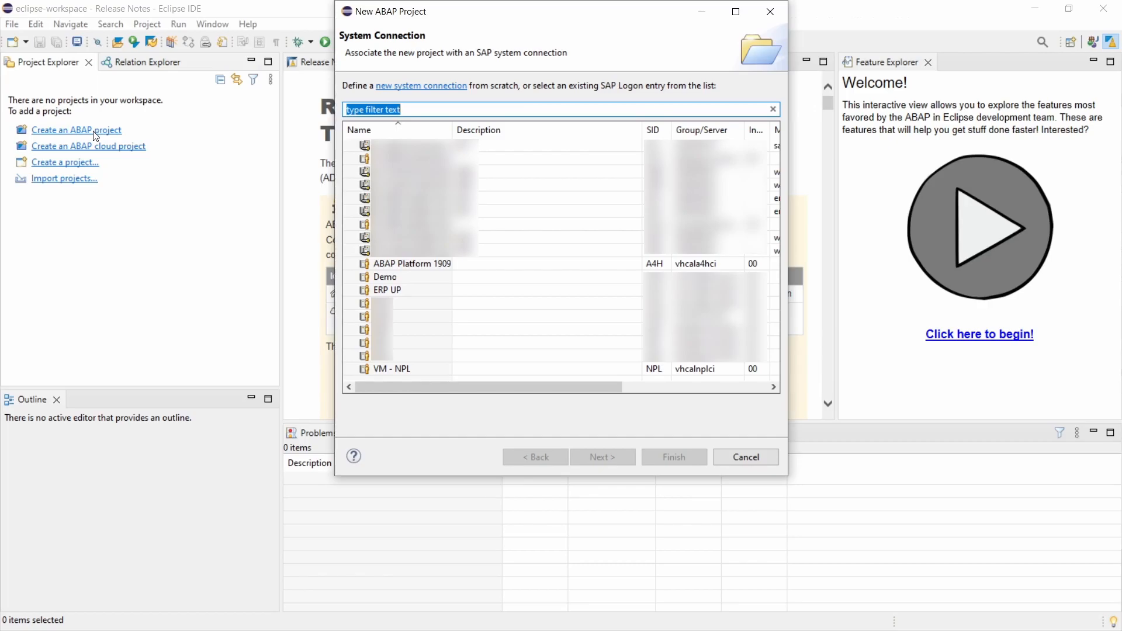
{"action": "mouse_move", "coordinate": [64, 163]}
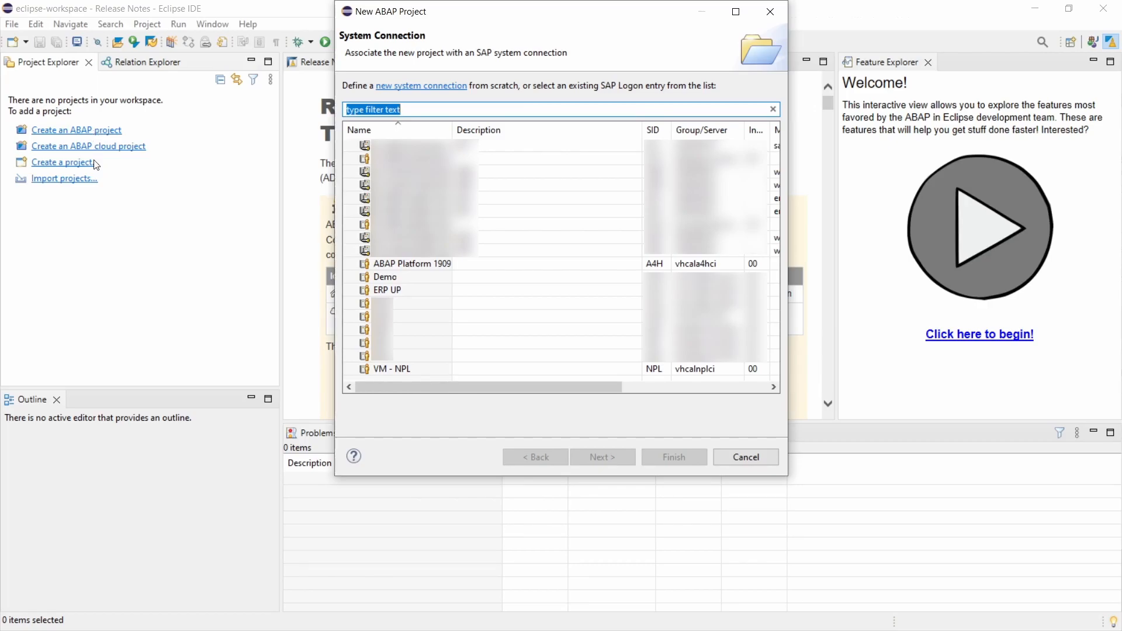
{"action": "left_click", "coordinate": [385, 277]}
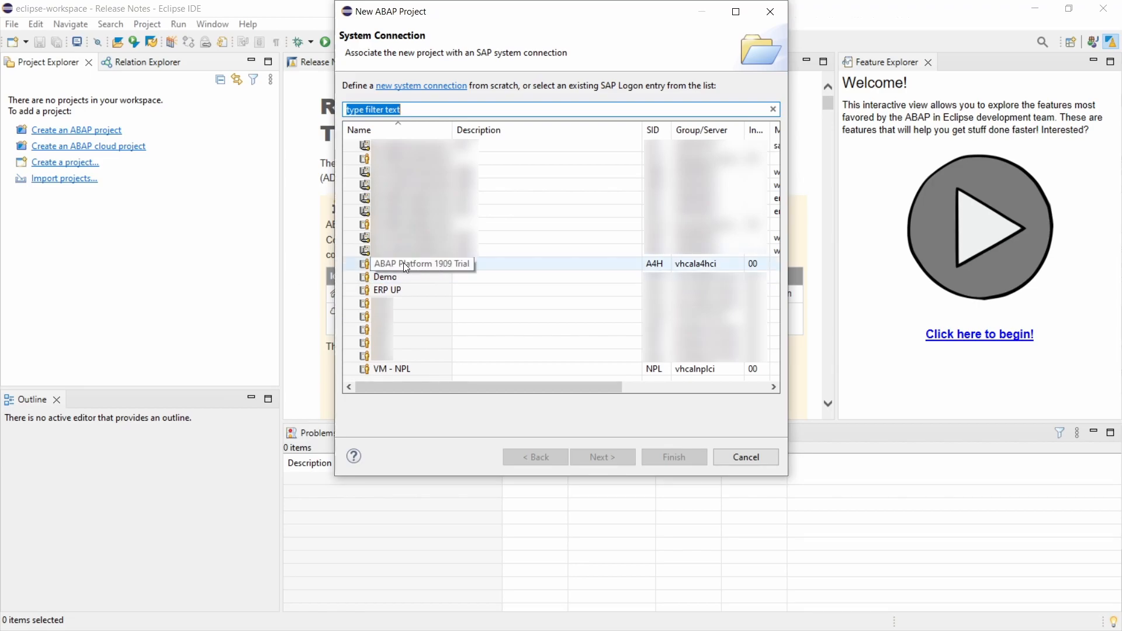
{"action": "mouse_move", "coordinate": [409, 269]}
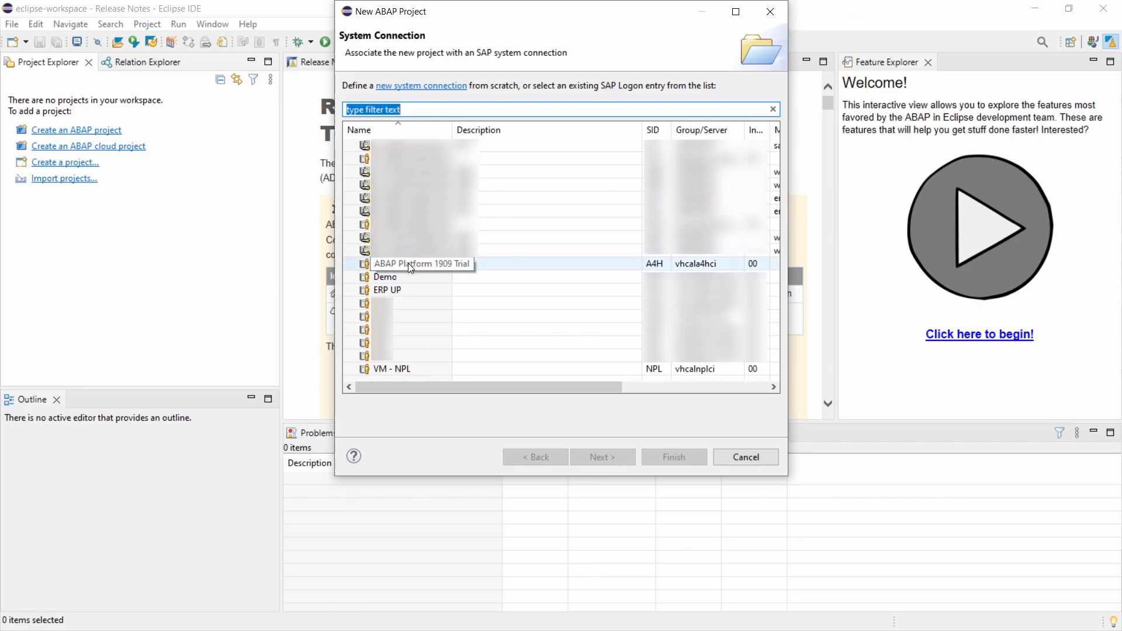
{"action": "left_click", "coordinate": [411, 263]}
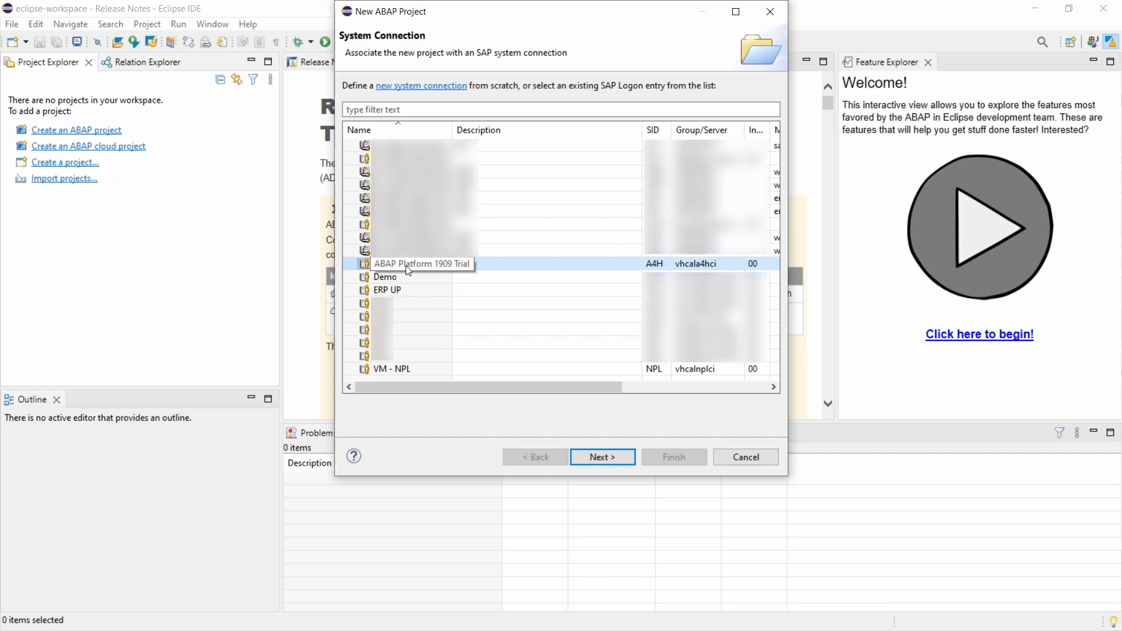
{"action": "left_click", "coordinate": [411, 263]}
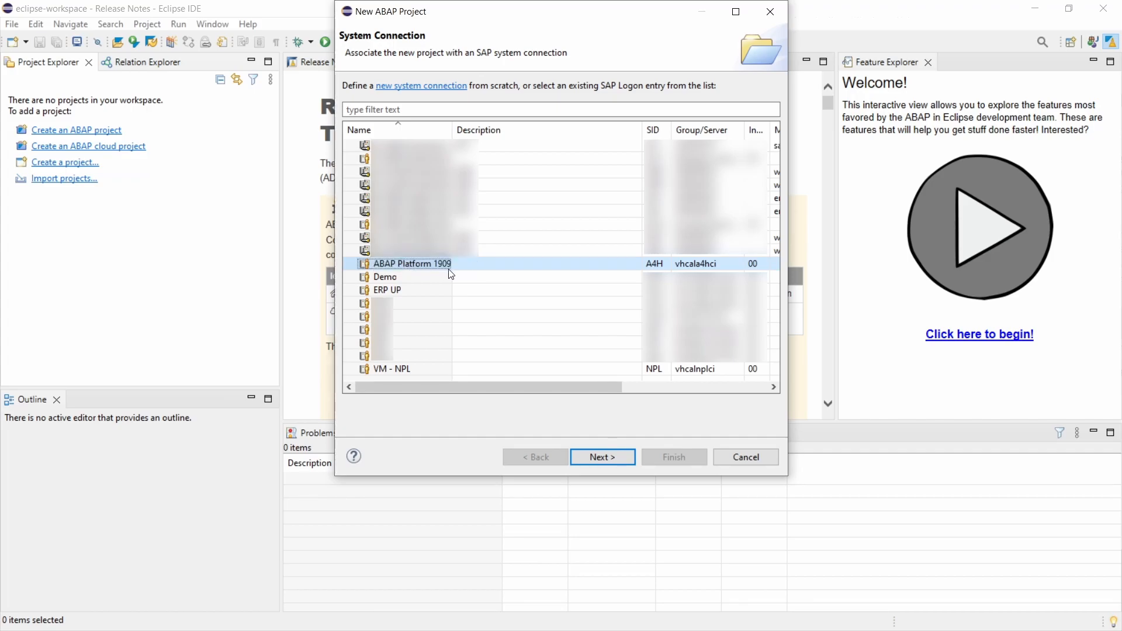
{"action": "mouse_move", "coordinate": [693, 269]}
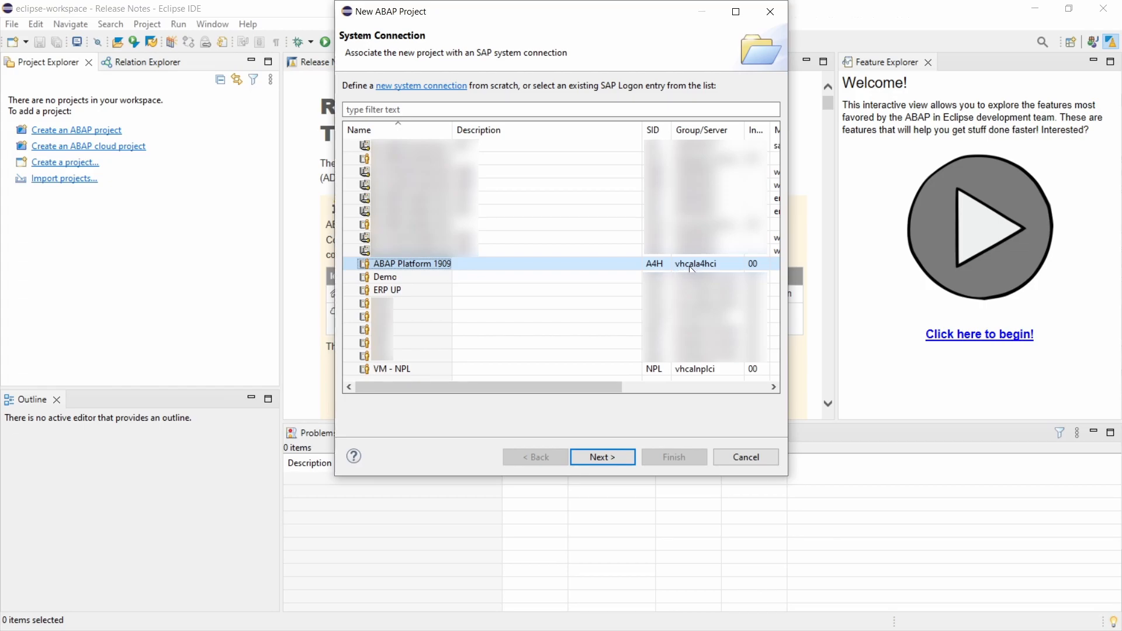
{"action": "mouse_move", "coordinate": [694, 270]}
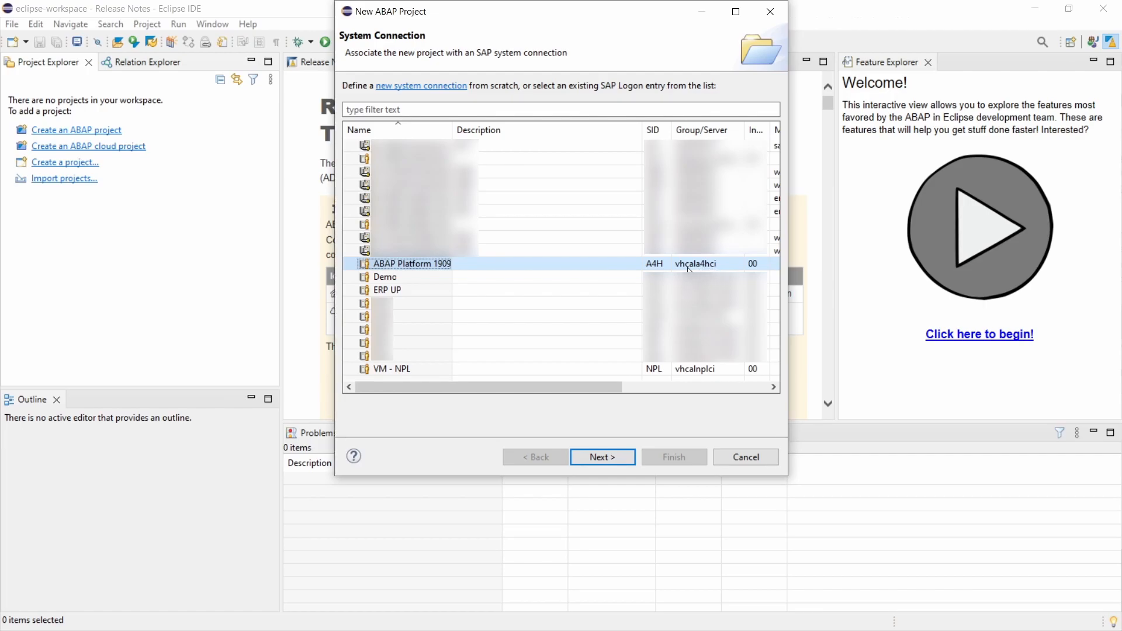
{"action": "mouse_move", "coordinate": [650, 270]}
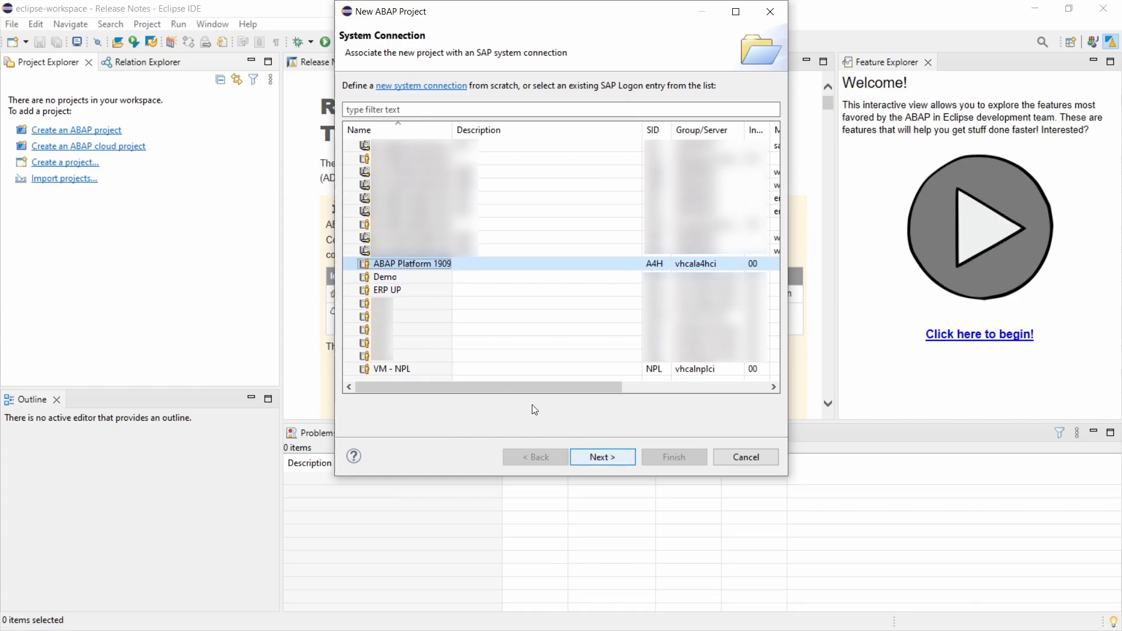
{"action": "left_click", "coordinate": [602, 457]}
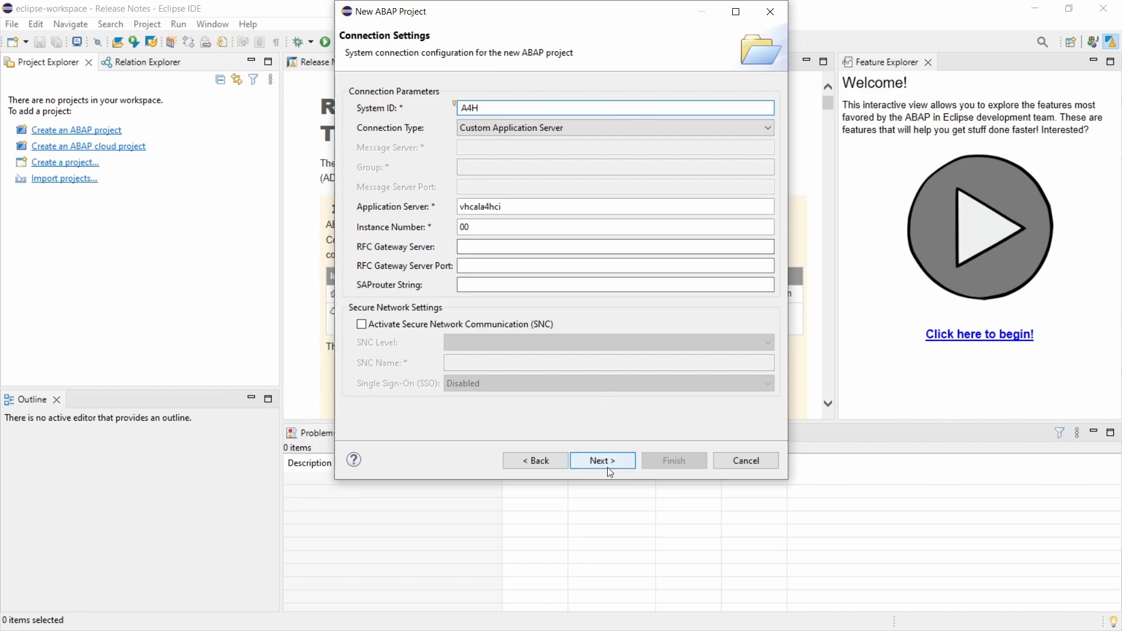
Enter logon details client 001, user DEVELOPER and the password for system A4H
{"action": "left_click", "coordinate": [602, 461]}
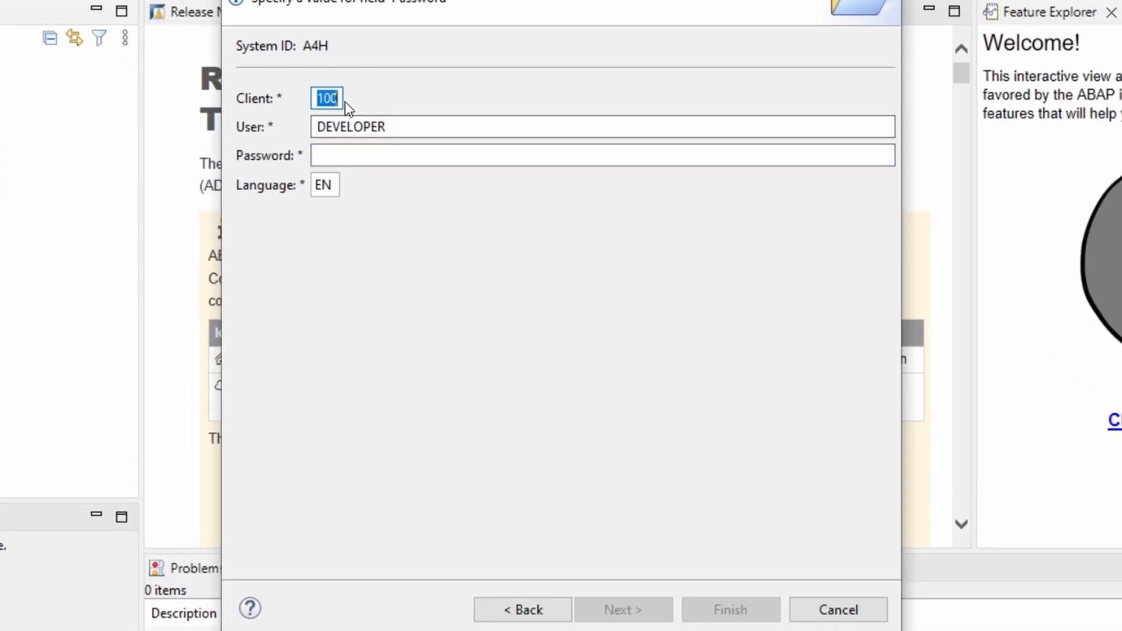
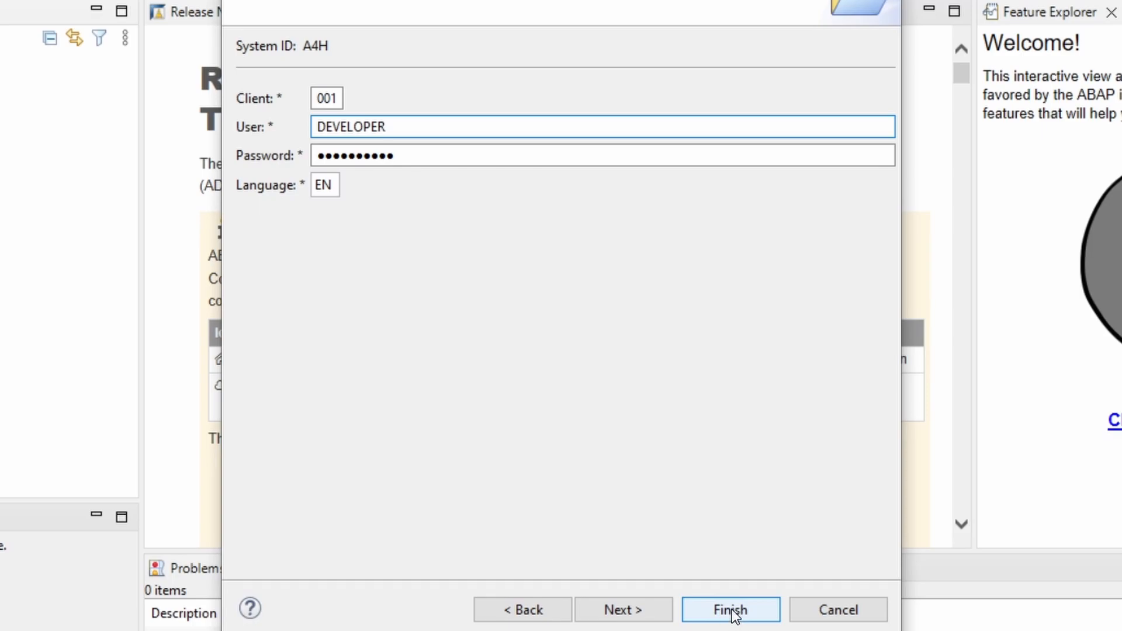
Finish creating A4H_001_developer_en and expand Local Objects and DEVELOPER down to $TMP
{"action": "left_click", "coordinate": [730, 609]}
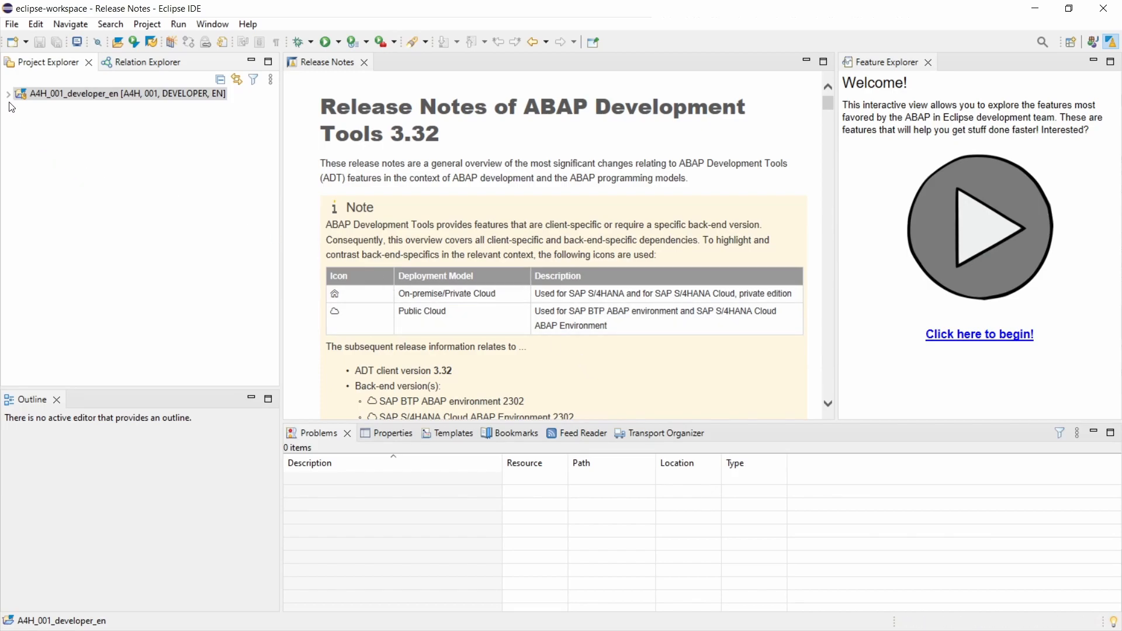
{"action": "left_click", "coordinate": [7, 93]}
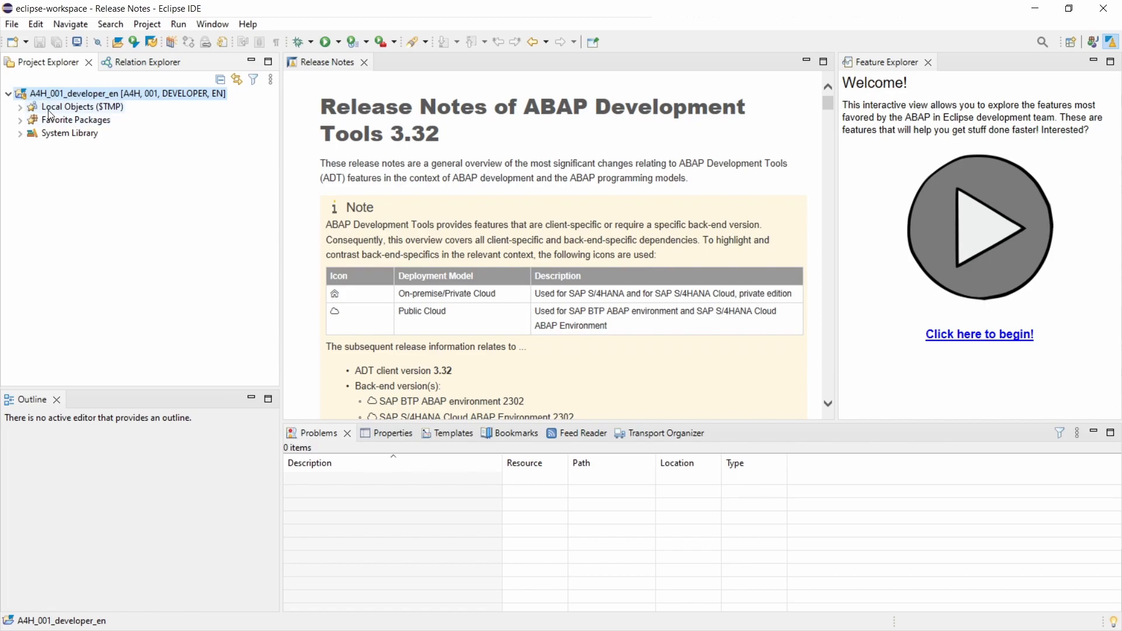
{"action": "left_click", "coordinate": [21, 106]}
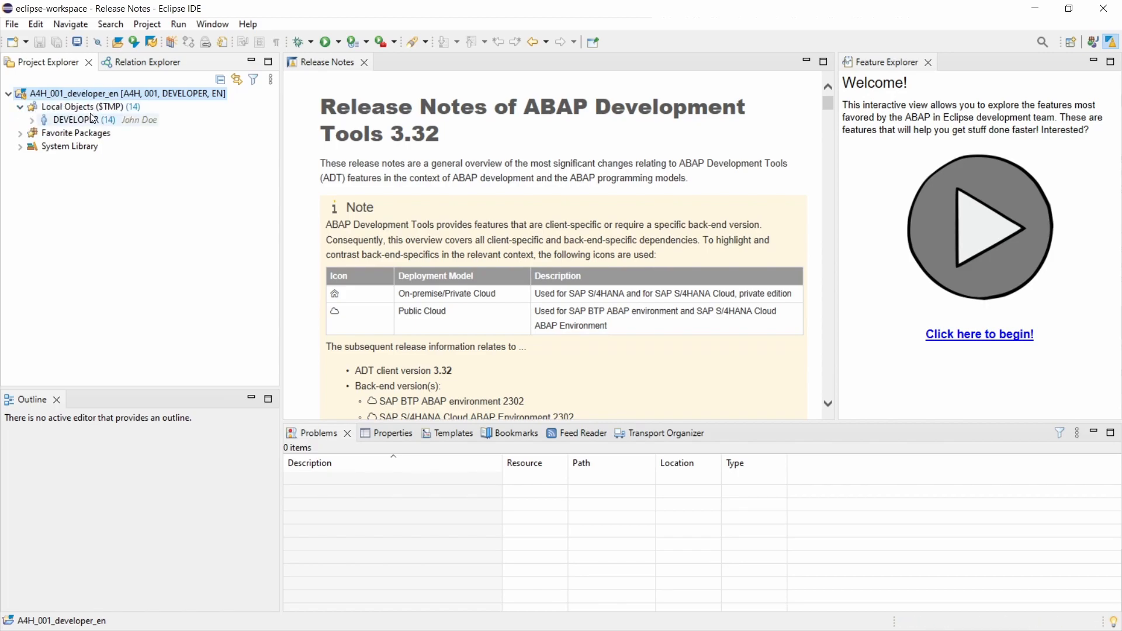
{"action": "left_click", "coordinate": [33, 119]}
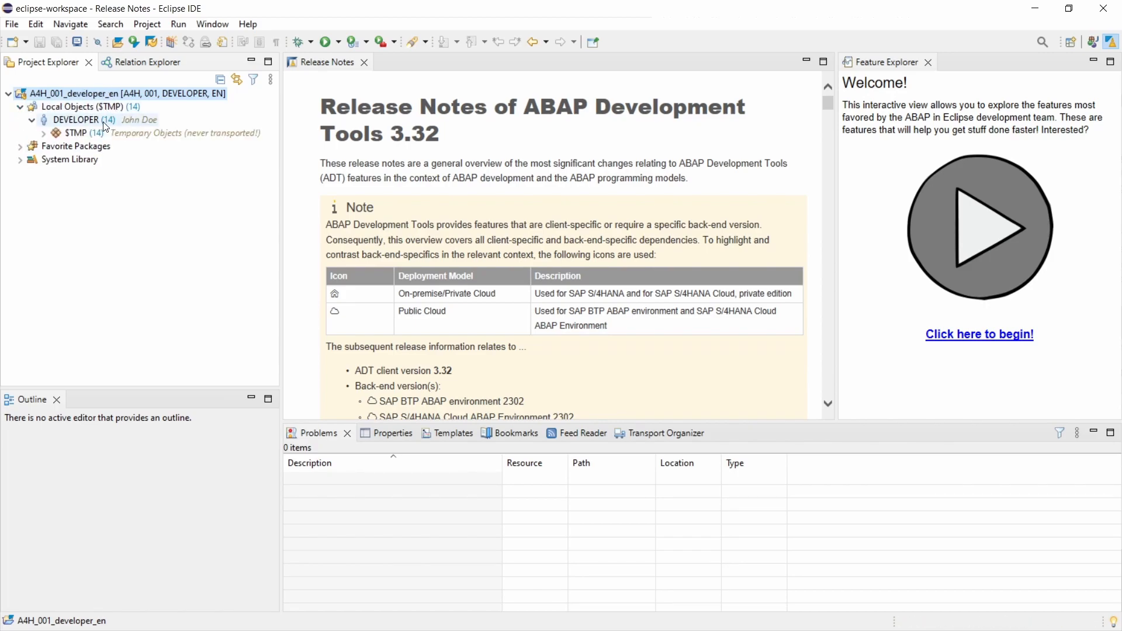
From the $TMP package, start the New ABAP Repository Object wizard
{"action": "left_click", "coordinate": [43, 133]}
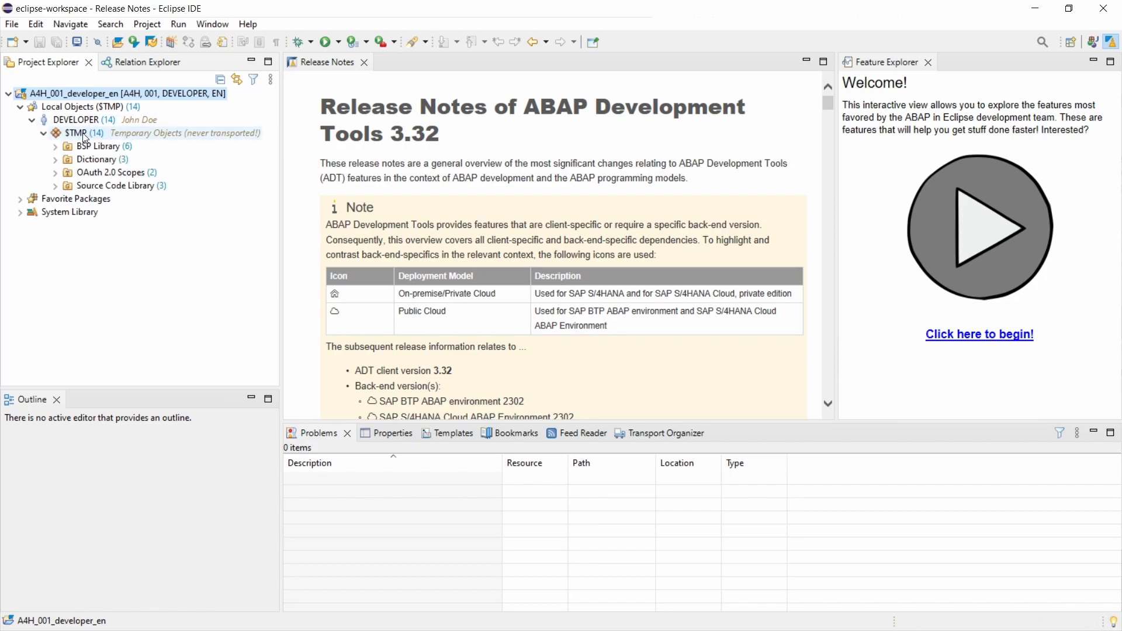
{"action": "right_click", "coordinate": [75, 133]}
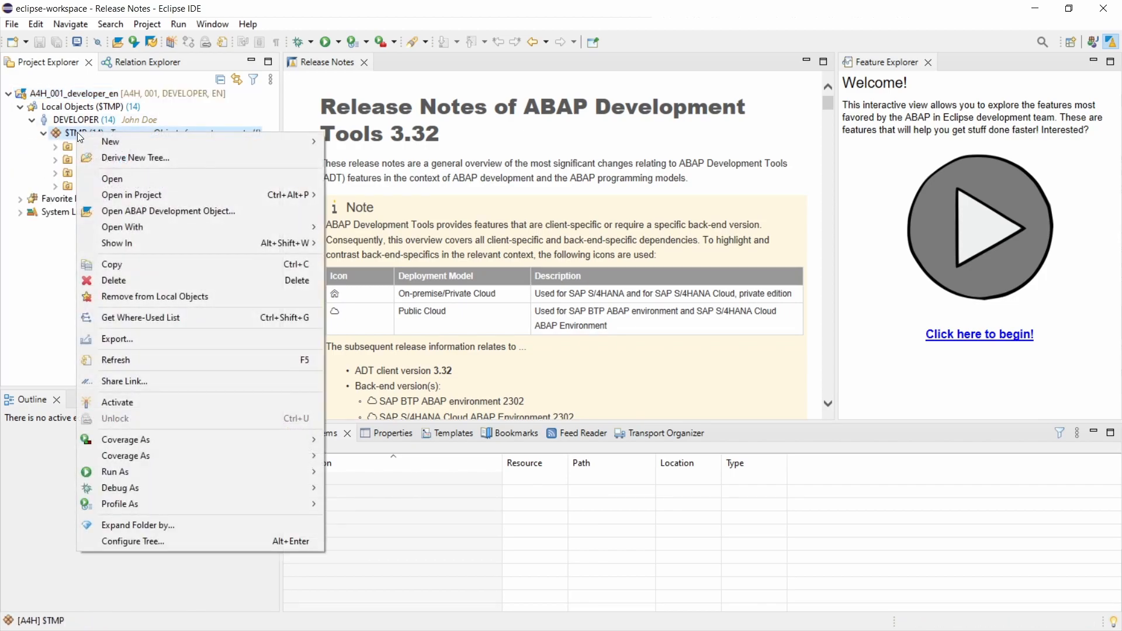
{"action": "mouse_move", "coordinate": [111, 142]}
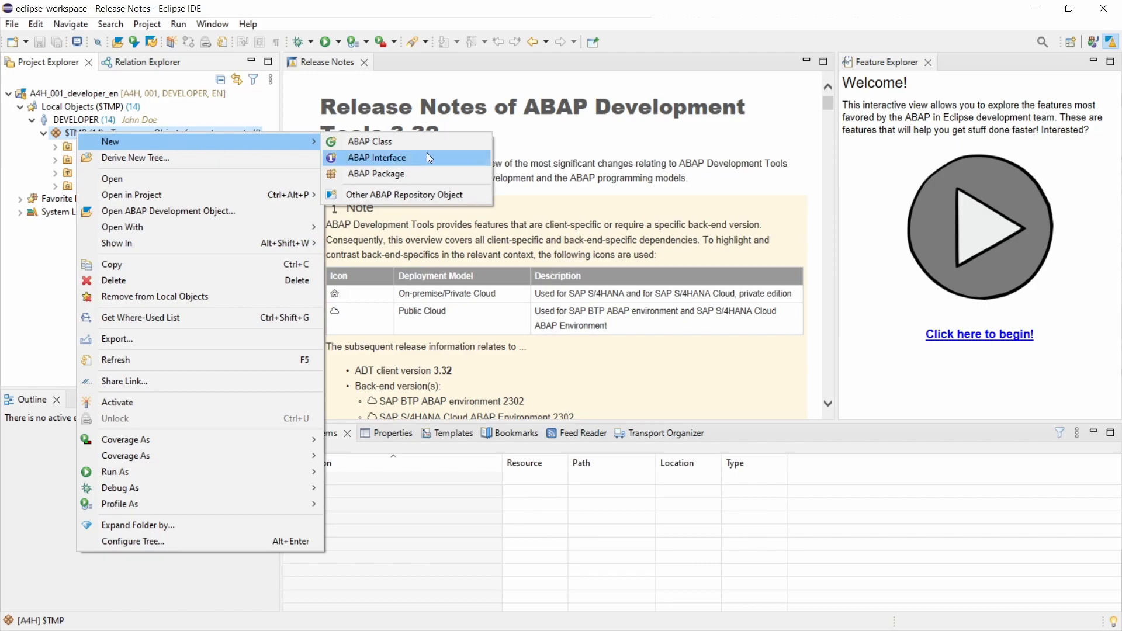
{"action": "mouse_move", "coordinate": [405, 196]}
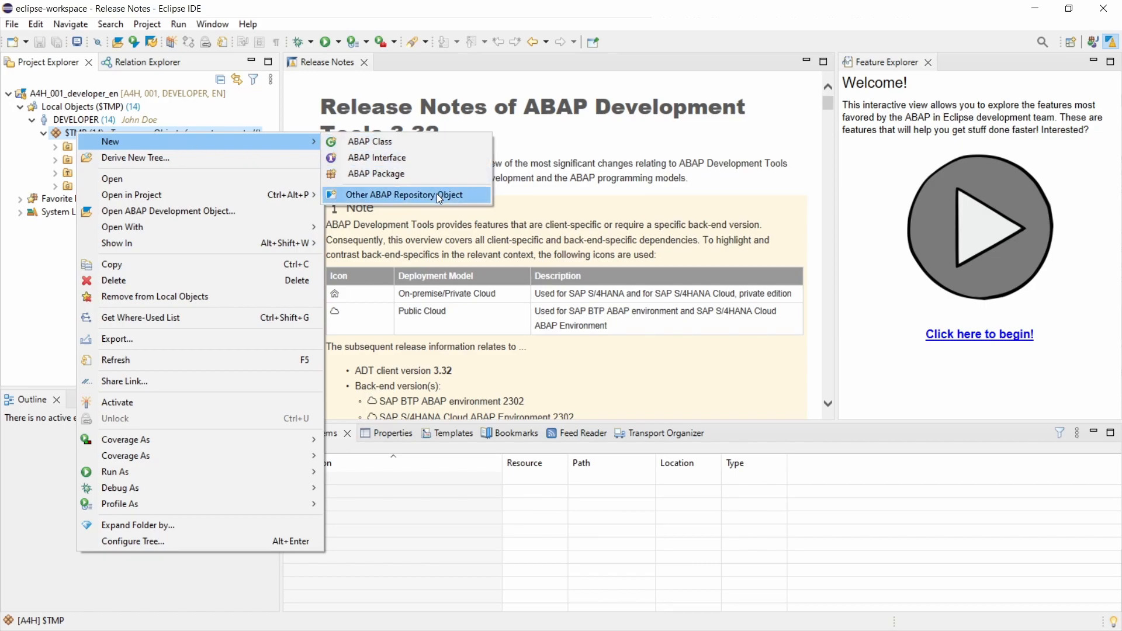
{"action": "left_click", "coordinate": [406, 195]}
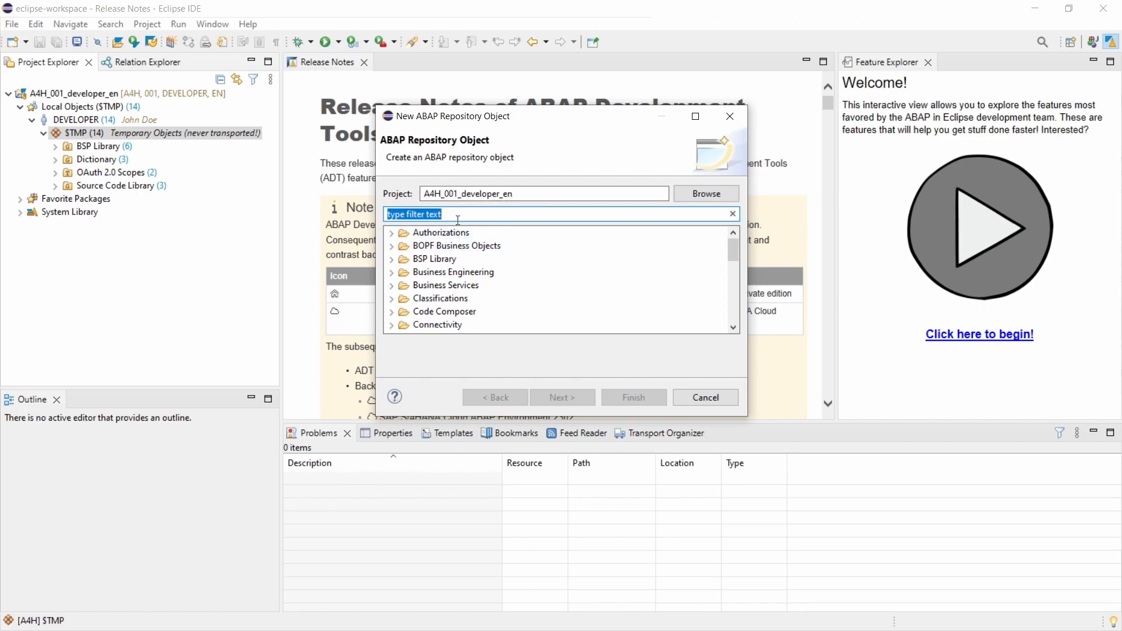
Filter the wizard for 'program' and select ABAP Program under Source Code Library
{"action": "scroll", "scroll_direction": "down", "scroll_amount": 3}
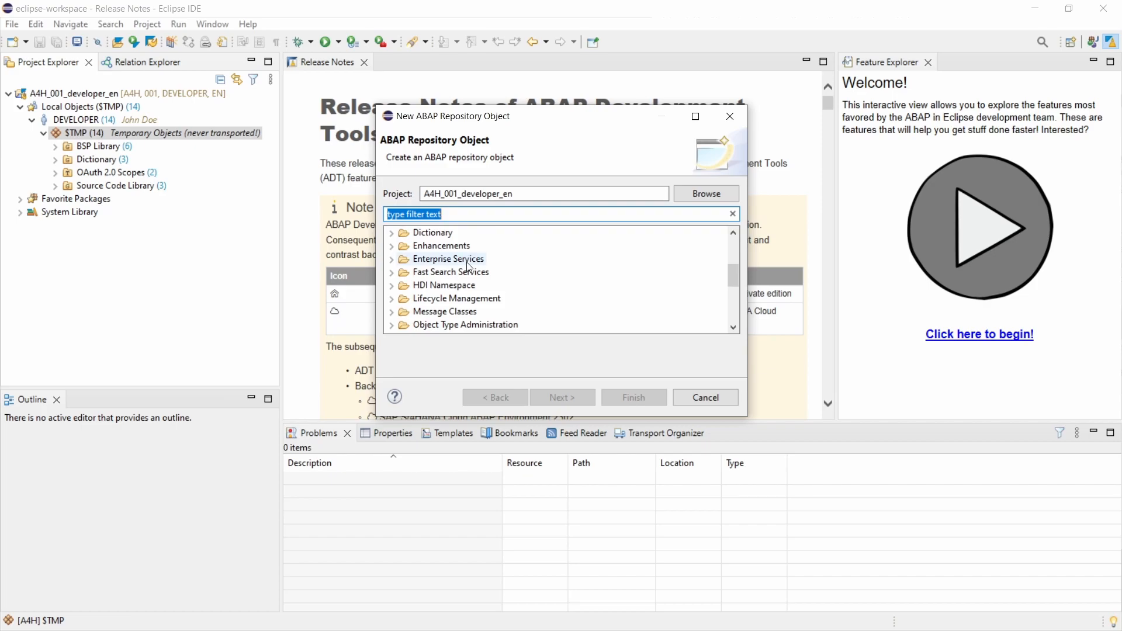
{"action": "mouse_move", "coordinate": [469, 267]}
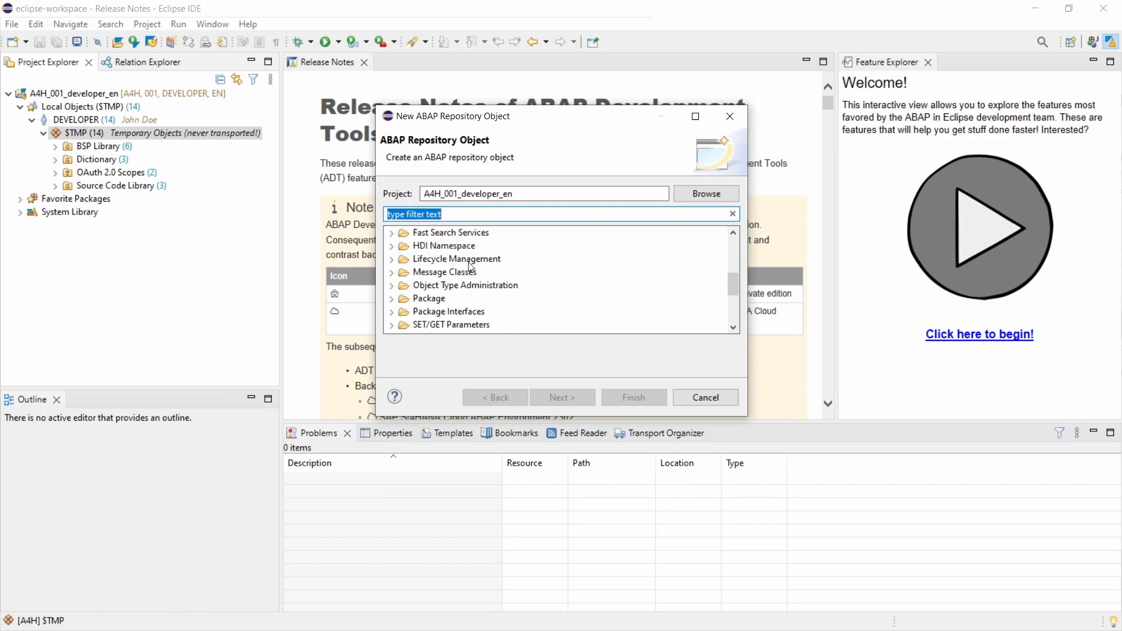
{"action": "scroll", "scroll_direction": "down", "scroll_amount": 3}
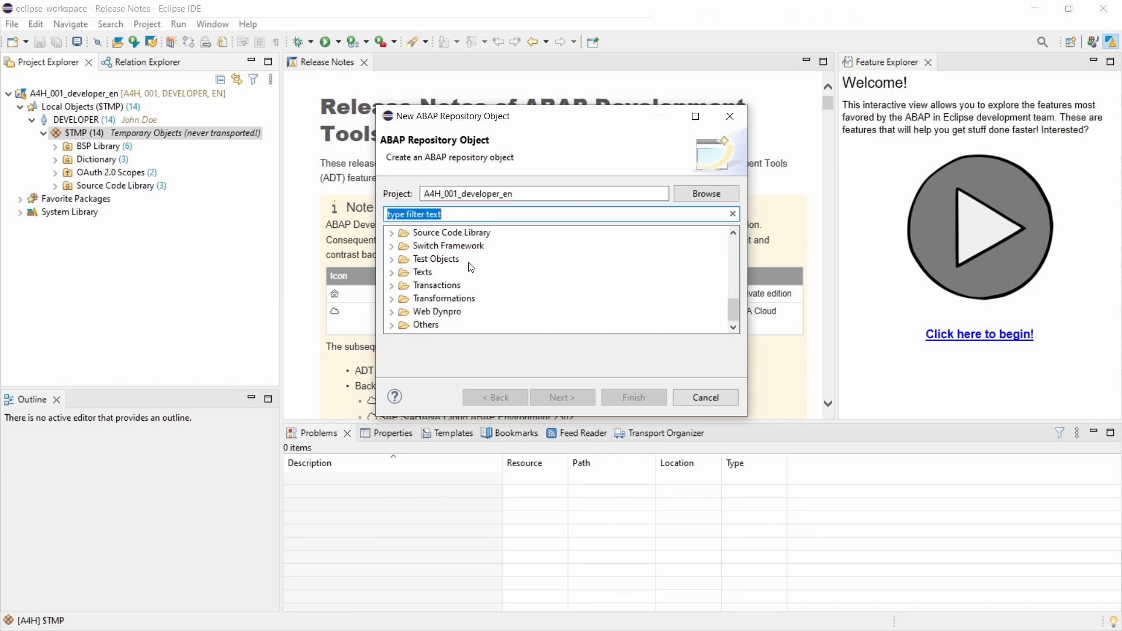
{"action": "mouse_move", "coordinate": [464, 210]}
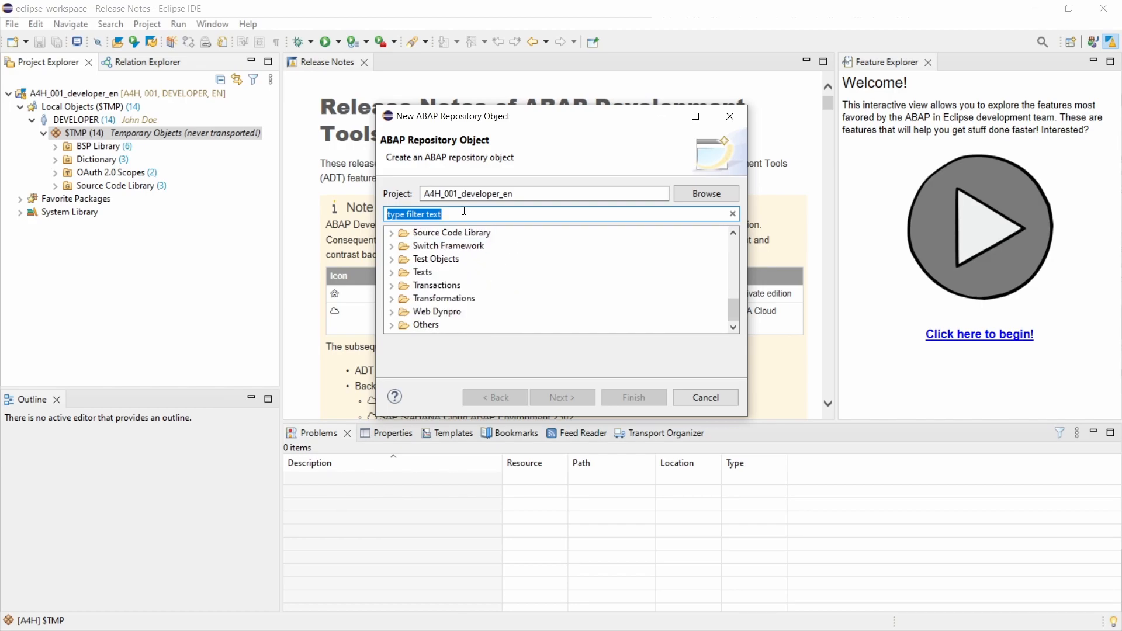
{"action": "type", "text": "report"}
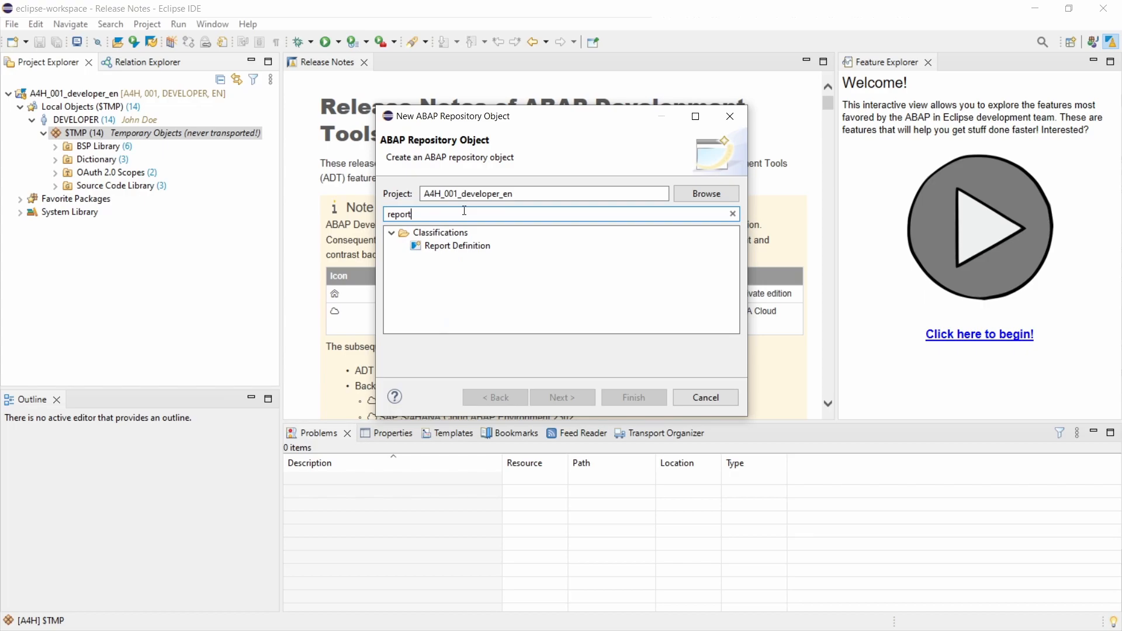
{"action": "type", "text": "program"}
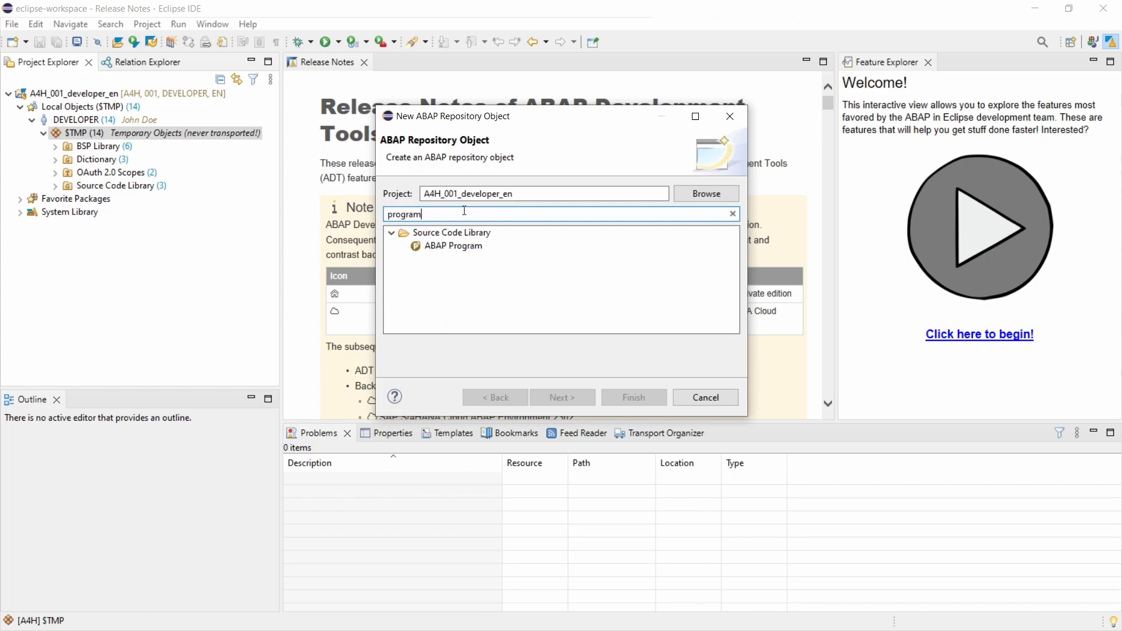
{"action": "left_click", "coordinate": [453, 245]}
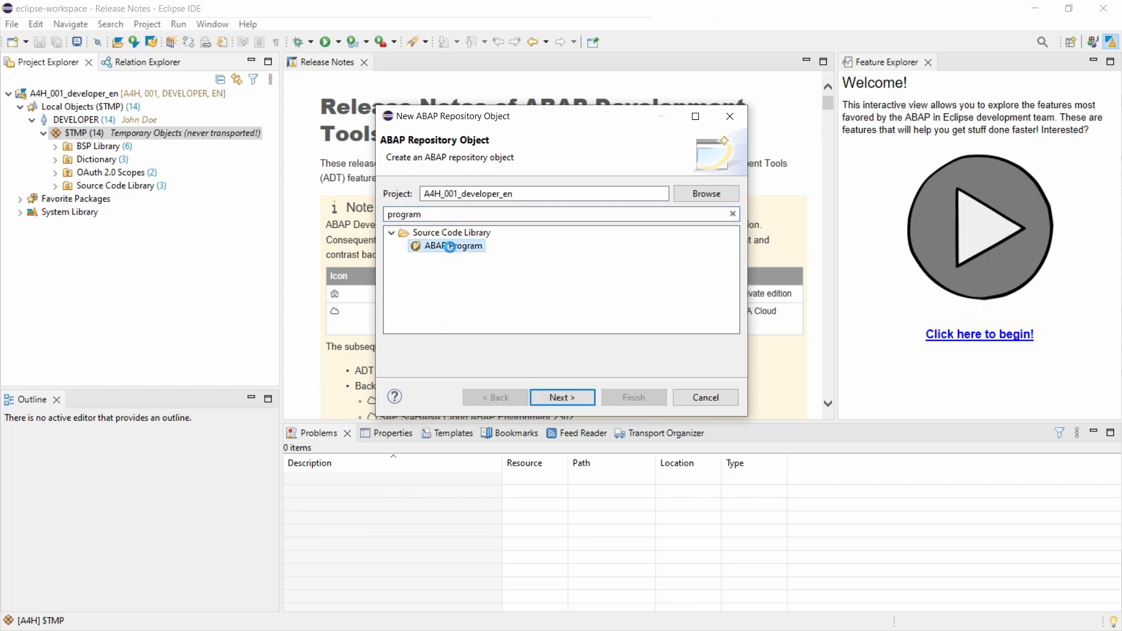
Name the program Z_TEST with description Test and finish its creation in $TMP
{"action": "left_click", "coordinate": [562, 397]}
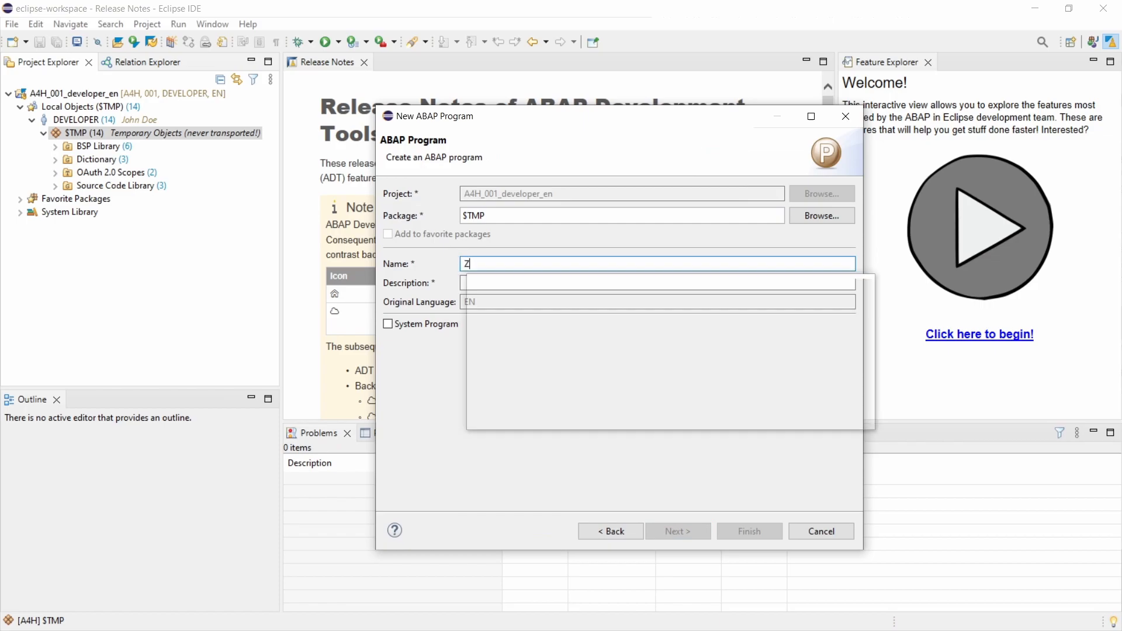
{"action": "type", "text": "_TEST"}
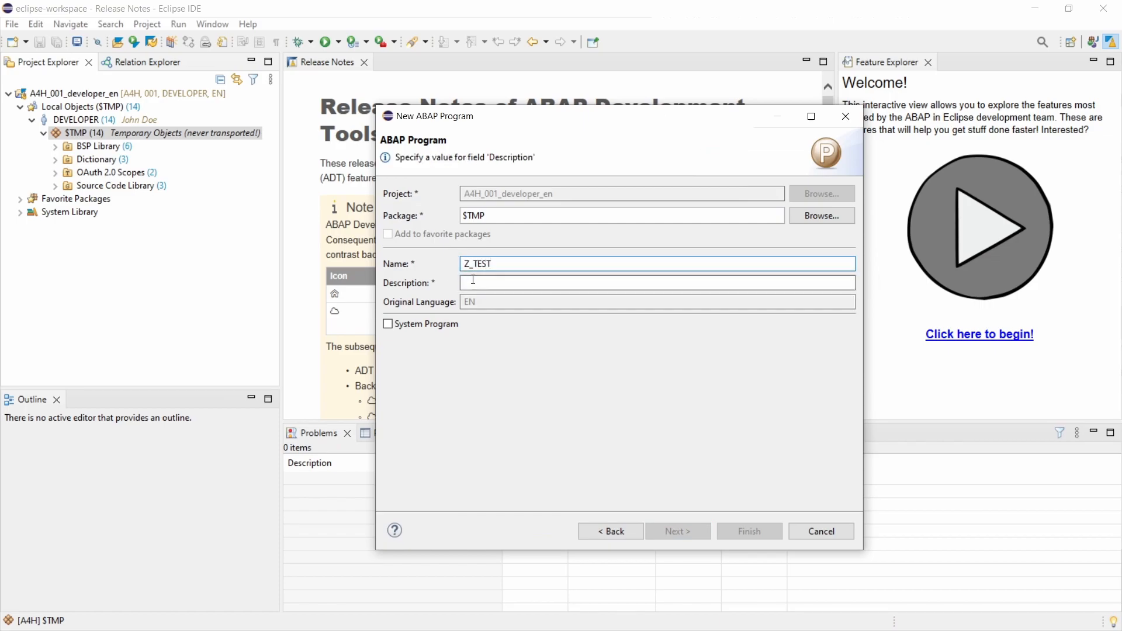
{"action": "type", "text": "Test"}
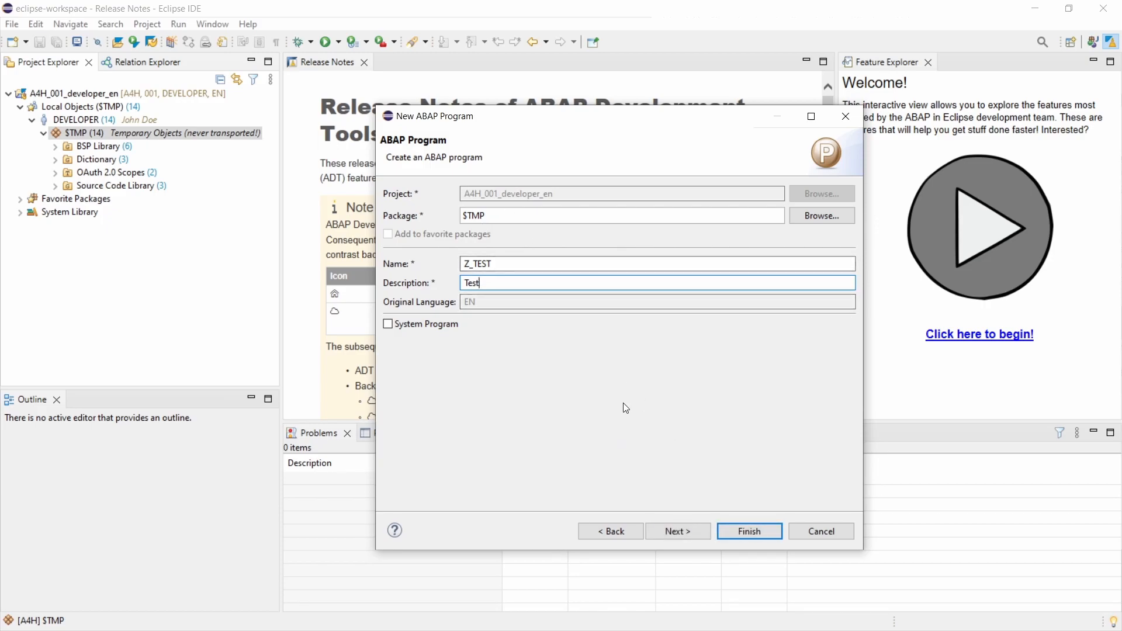
{"action": "left_click", "coordinate": [748, 531]}
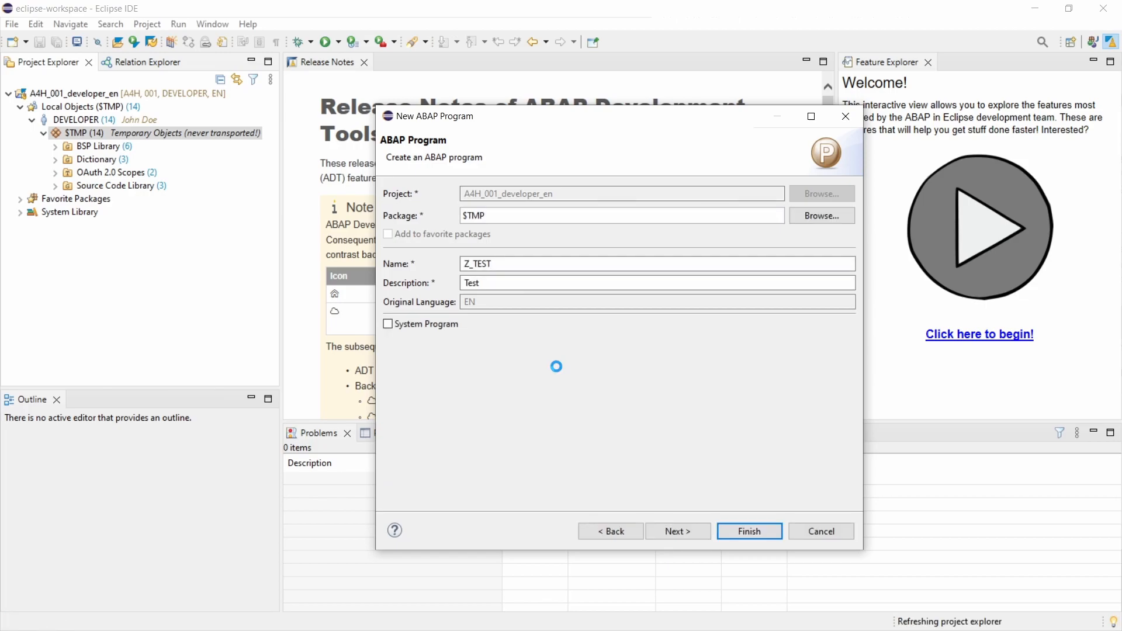
Add a WRITE: / 'HEllo World... Please subscribe' line after the REPORT statement
{"action": "left_click", "coordinate": [748, 530]}
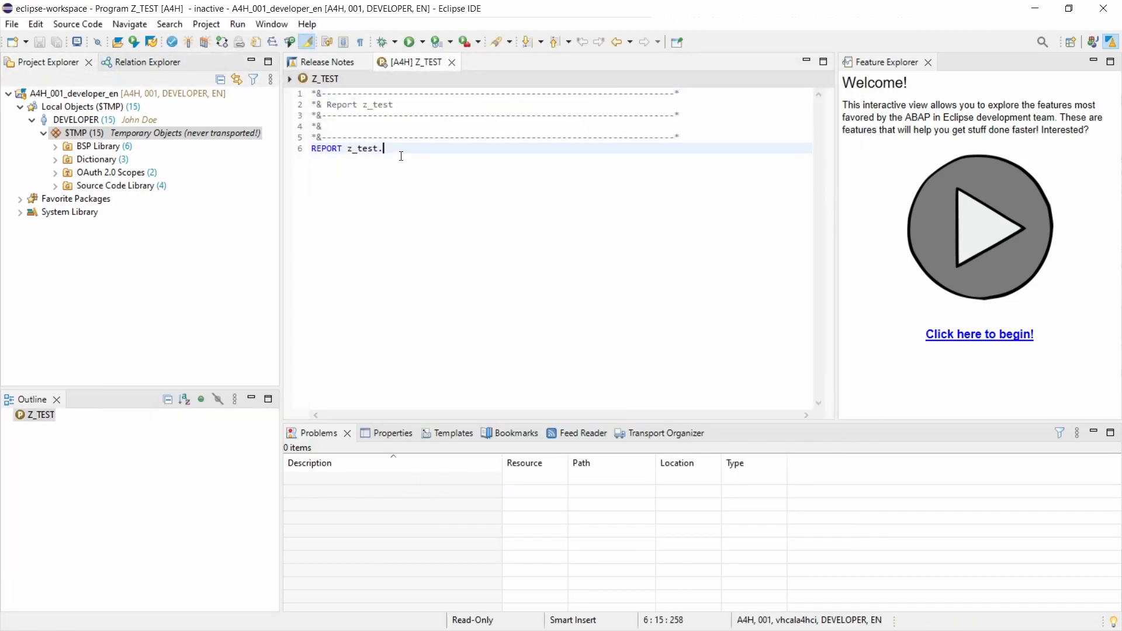
{"action": "type", "text": "w"}
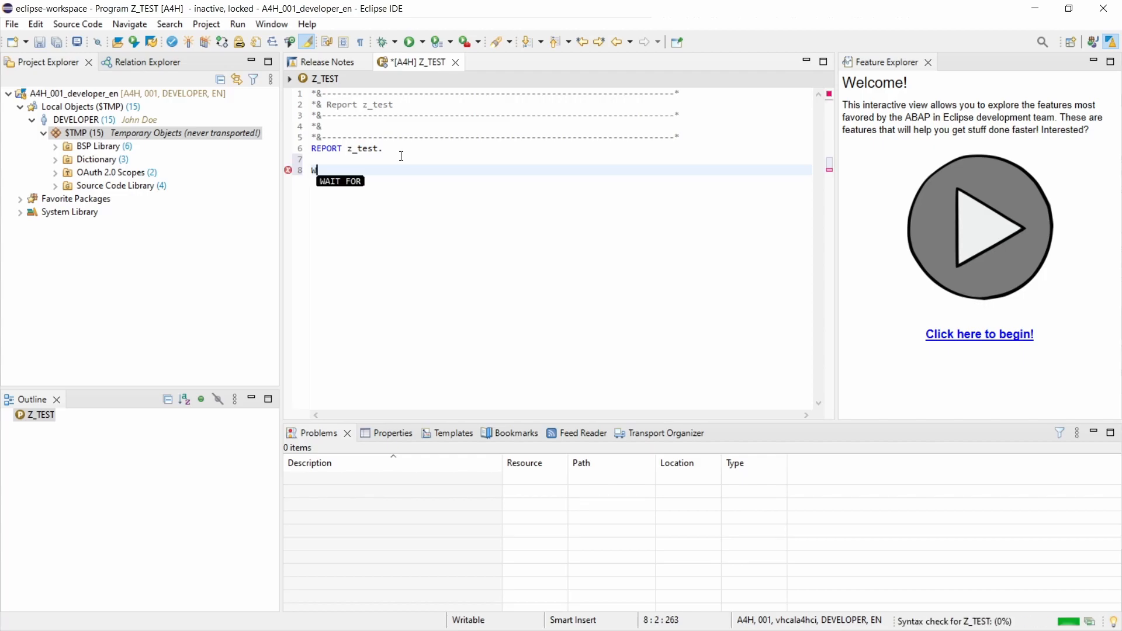
{"action": "type", "text": "RITE:"}
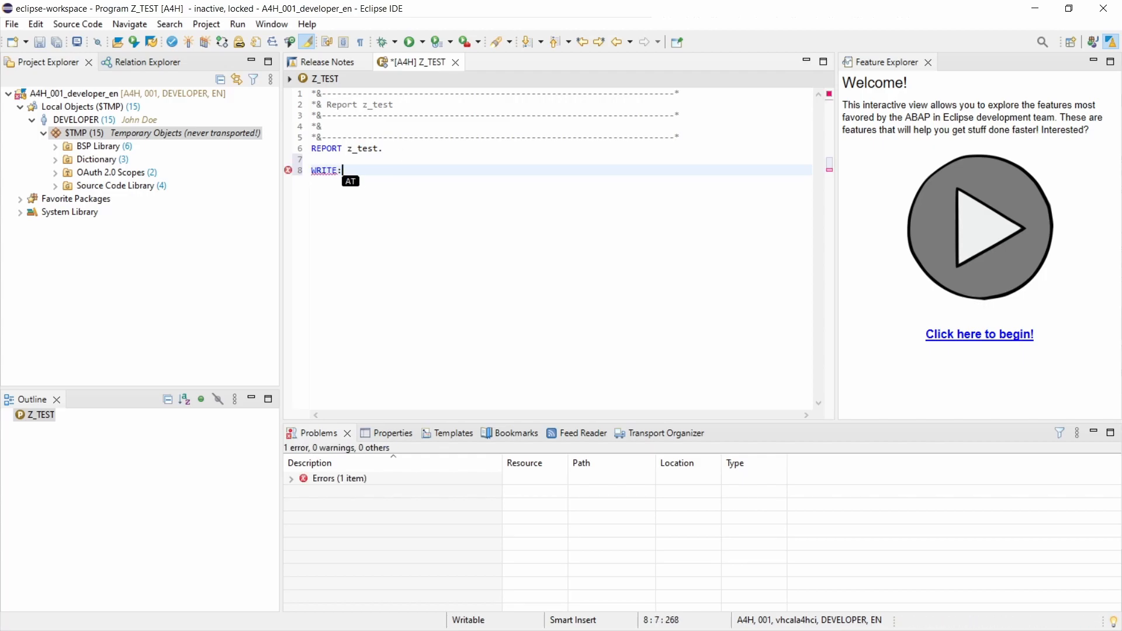
{"action": "type", "text": "/ 'HEll ow"}
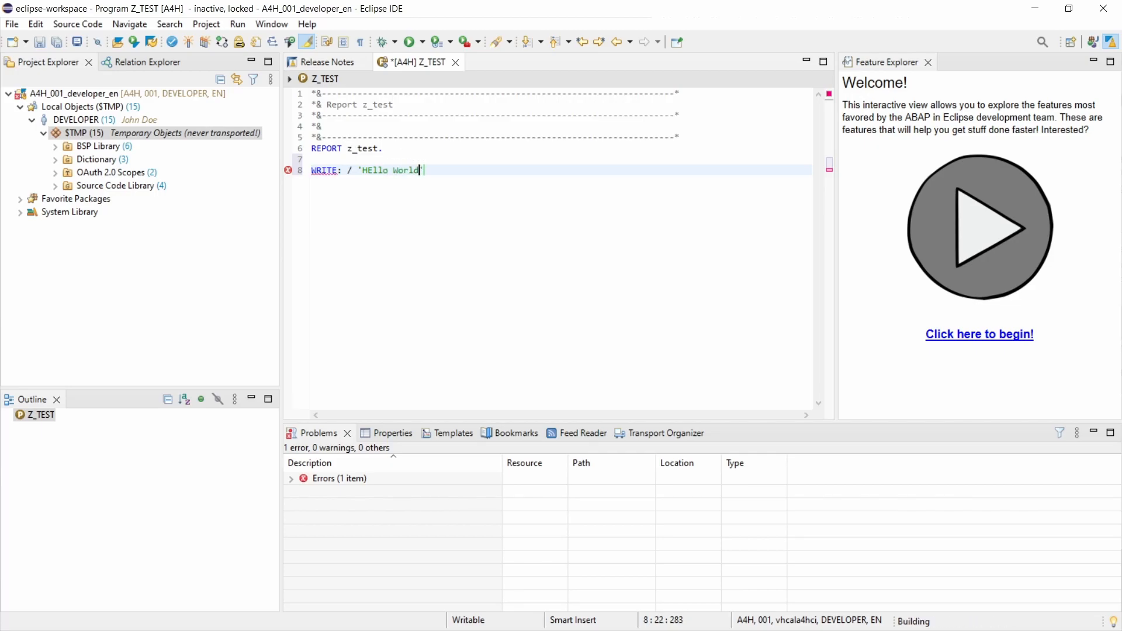
{"action": "type", "text": ". Please subscribe ERP UP :)"}
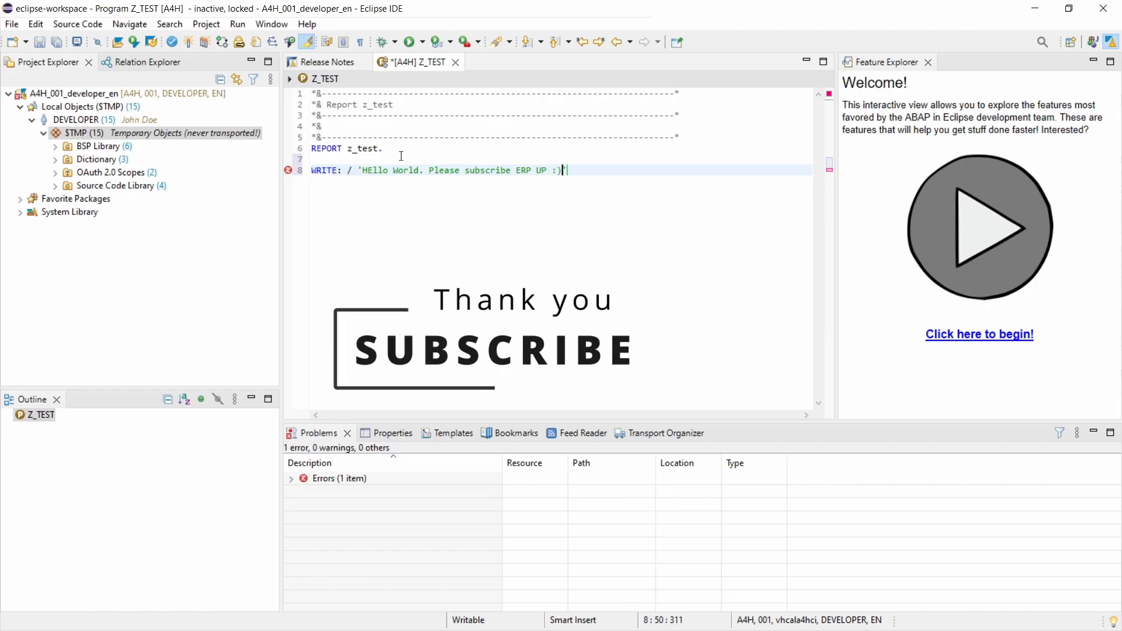
{"action": "type", "text": "'"}
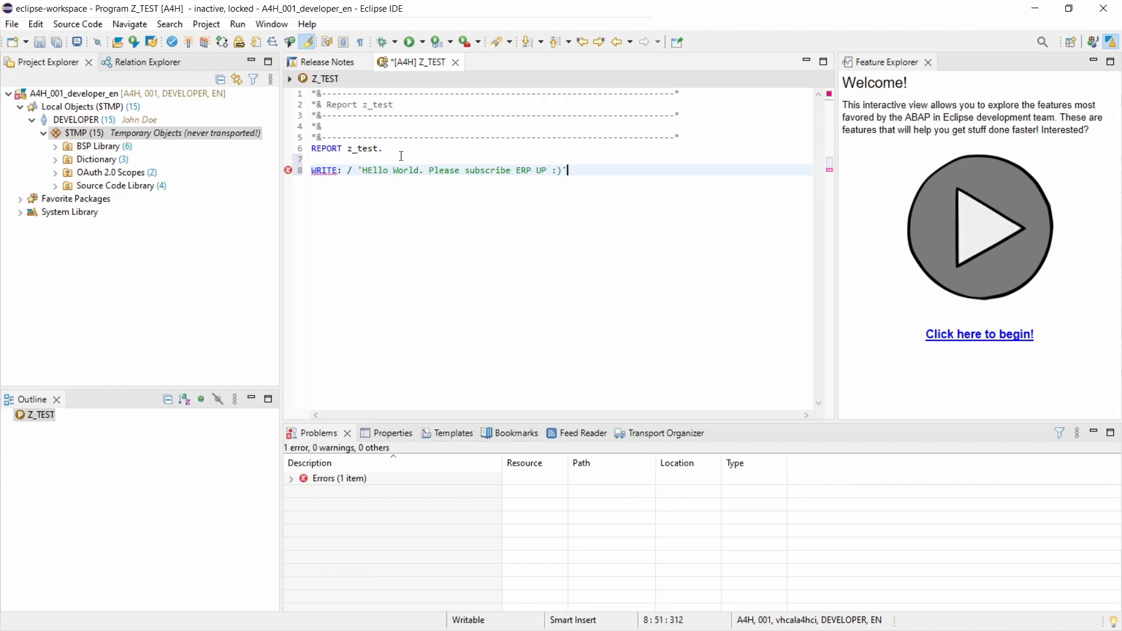
{"action": "type", "text": "."}
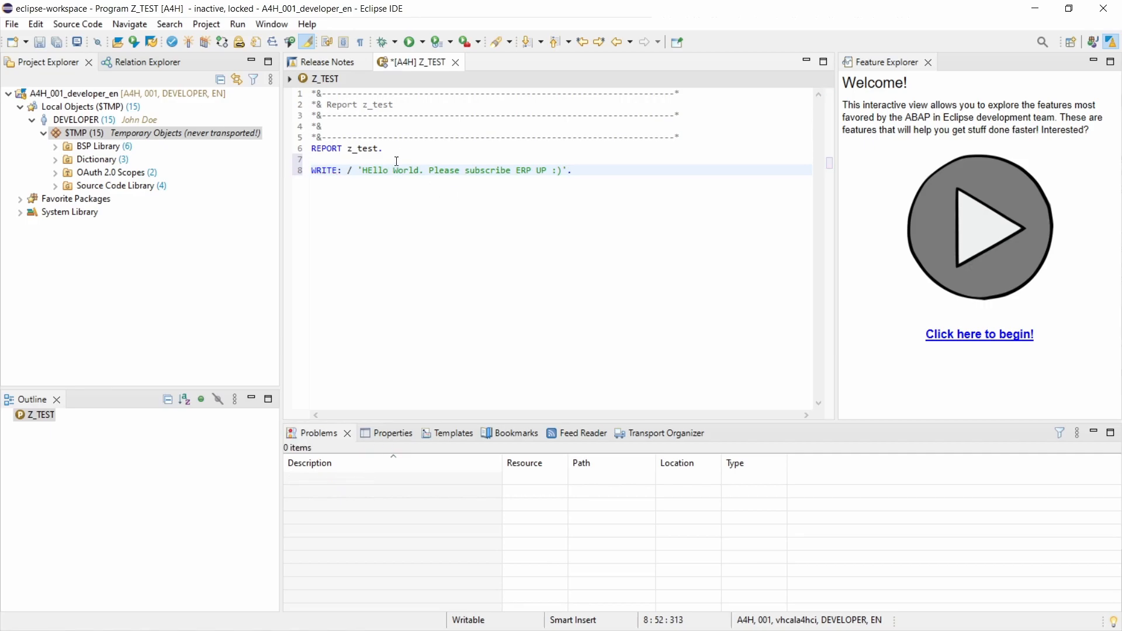
{"action": "mouse_move", "coordinate": [402, 164]}
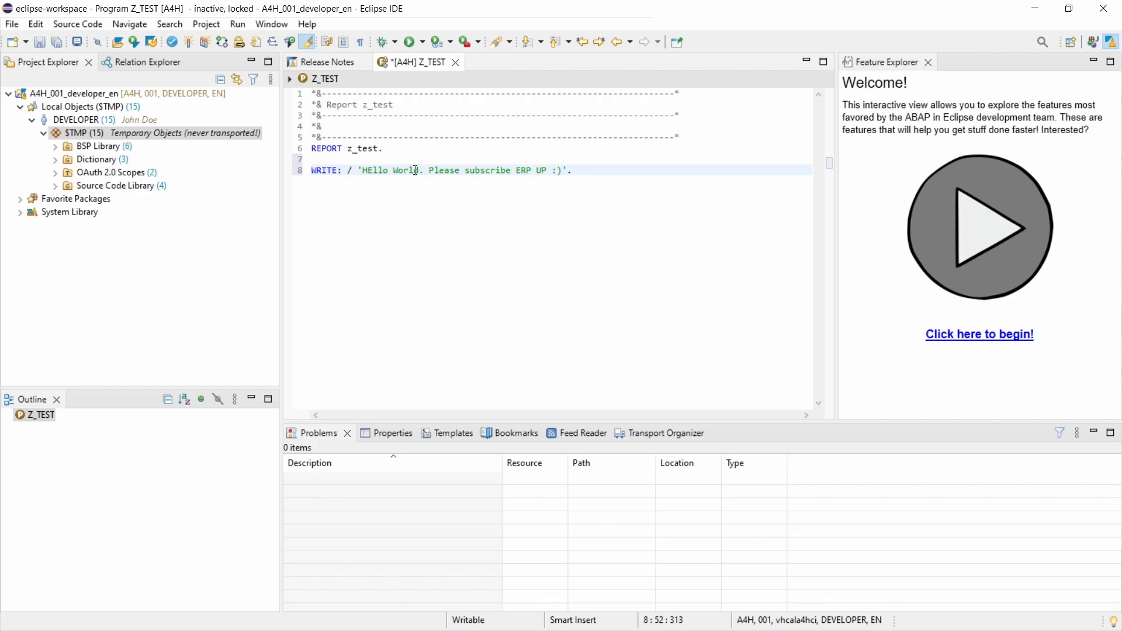
{"action": "mouse_move", "coordinate": [188, 42]}
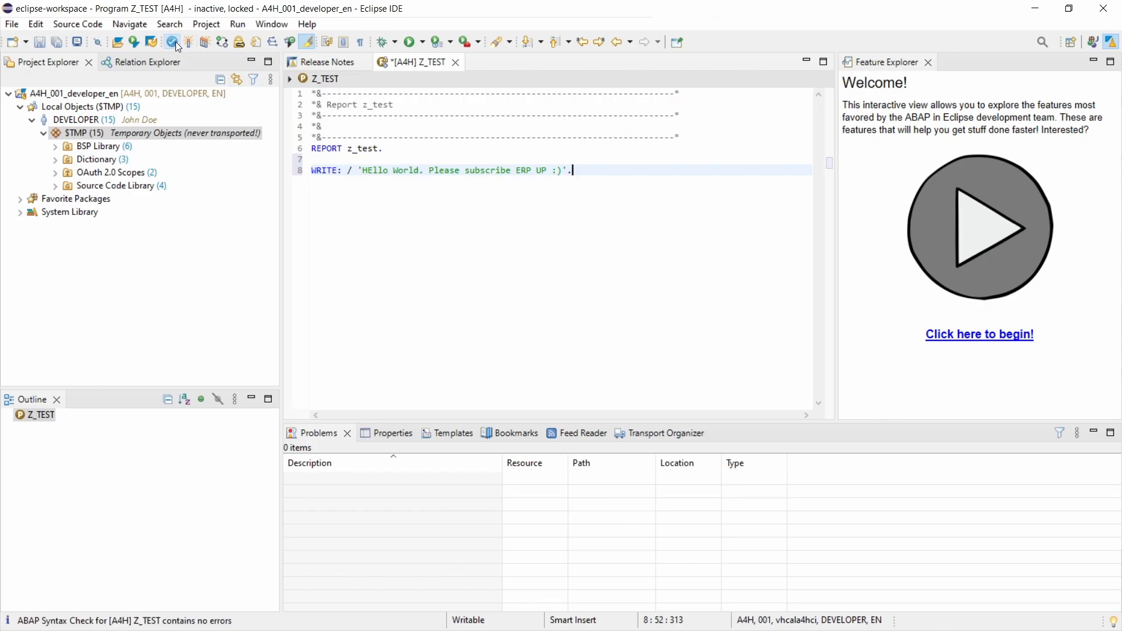
Check and activate Z_TEST, then choose Run As ABAP Application
{"action": "left_click", "coordinate": [170, 42]}
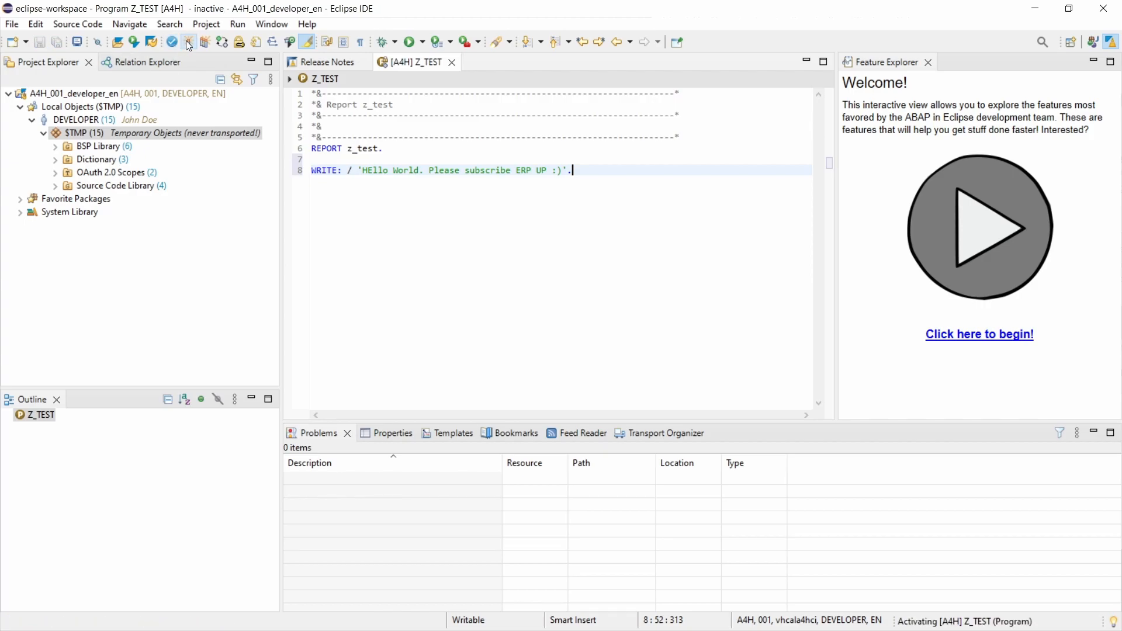
{"action": "left_click", "coordinate": [189, 43]}
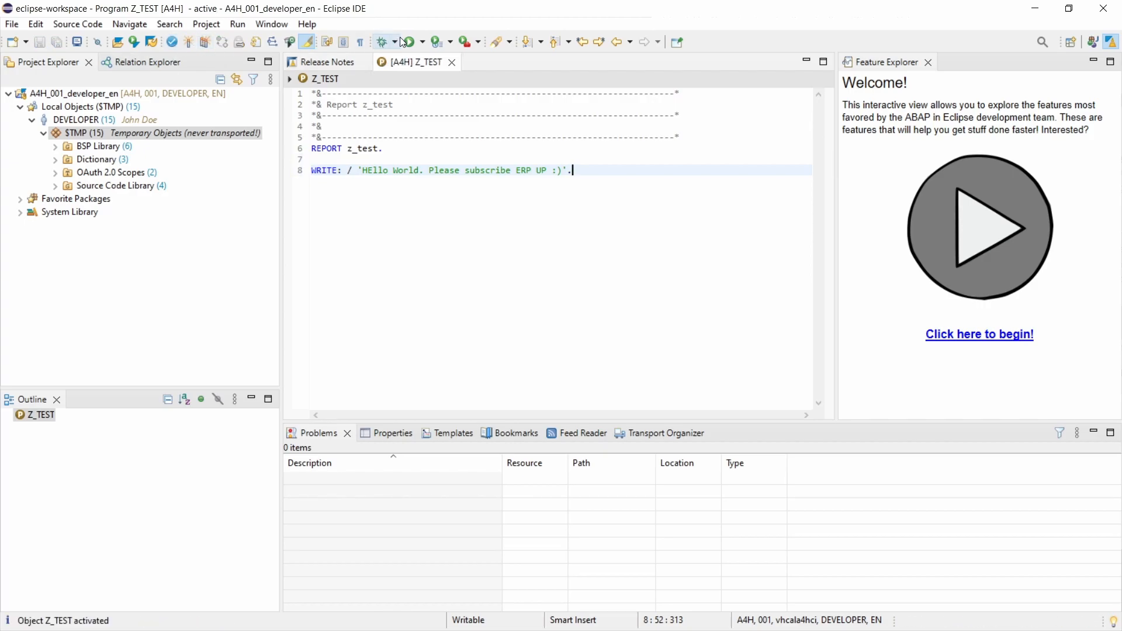
{"action": "left_click", "coordinate": [406, 42]}
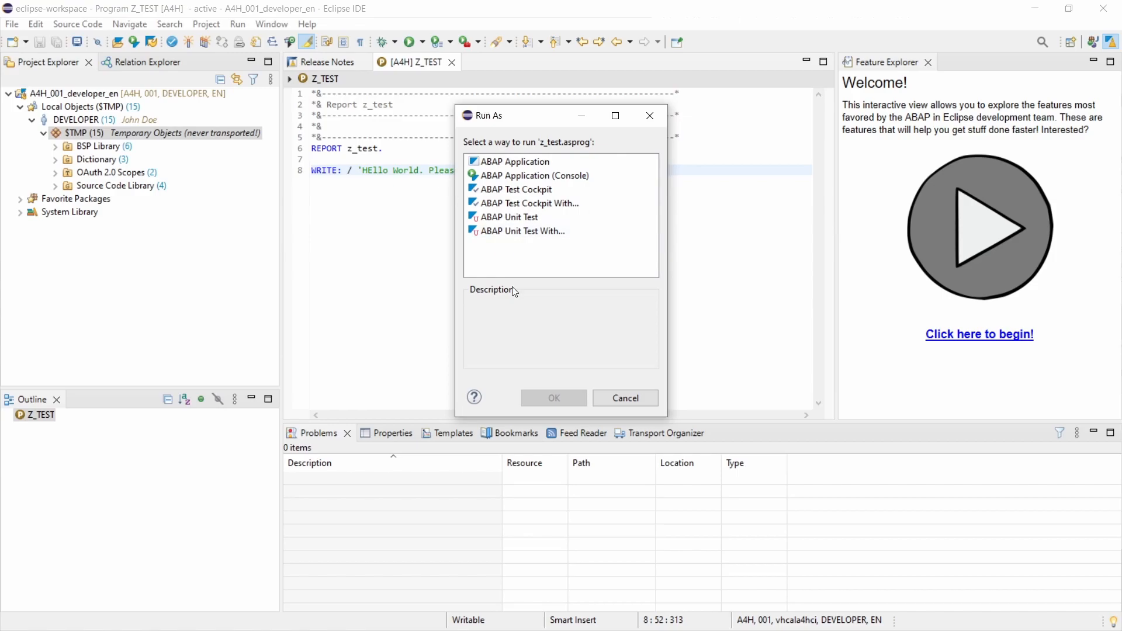
{"action": "left_click", "coordinate": [516, 161]}
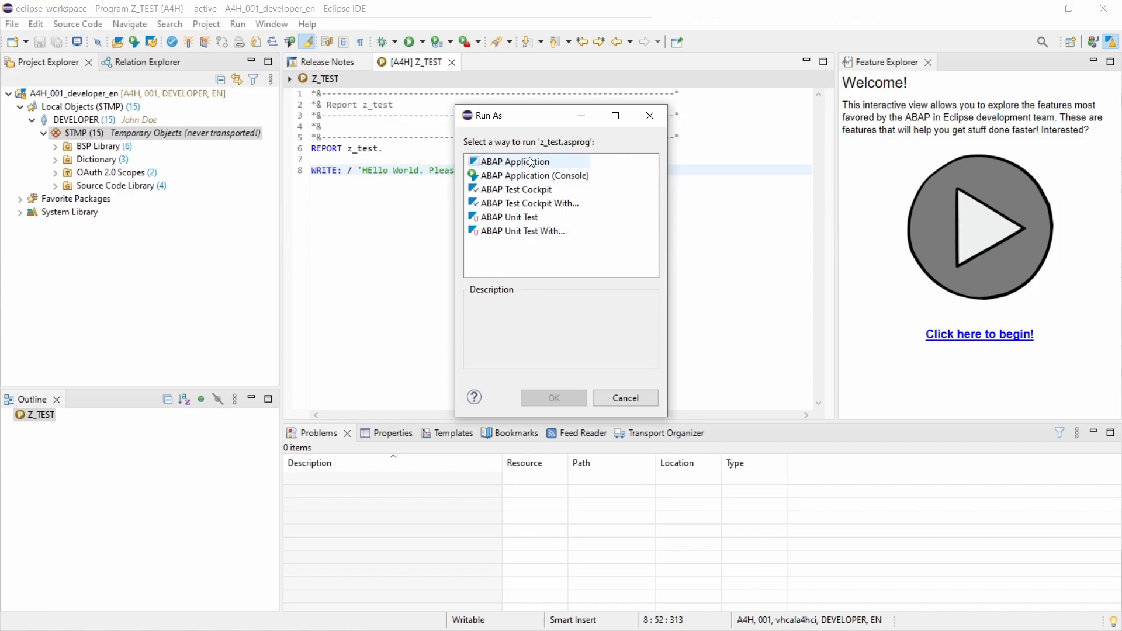